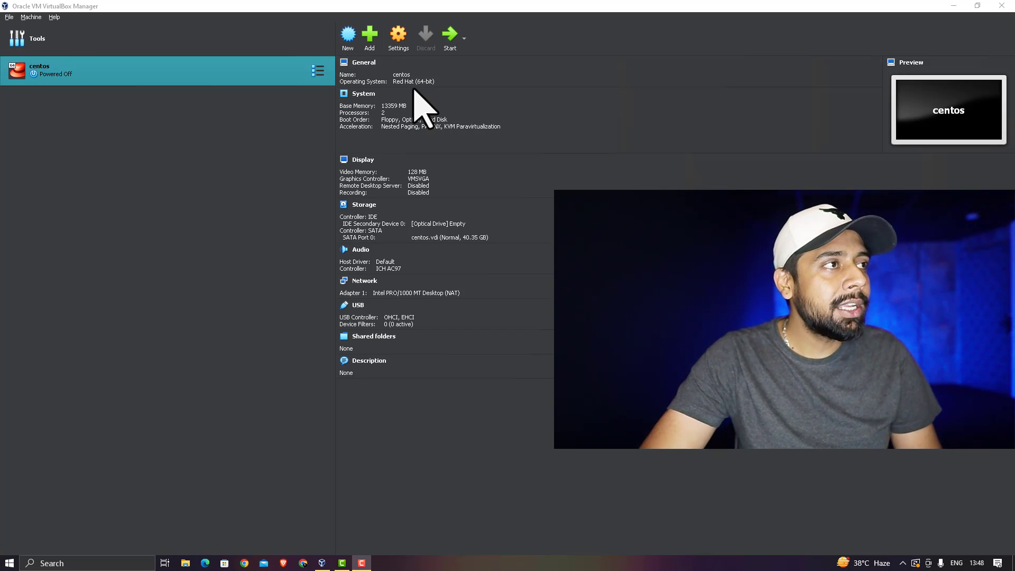
mouse_move(523, 220)
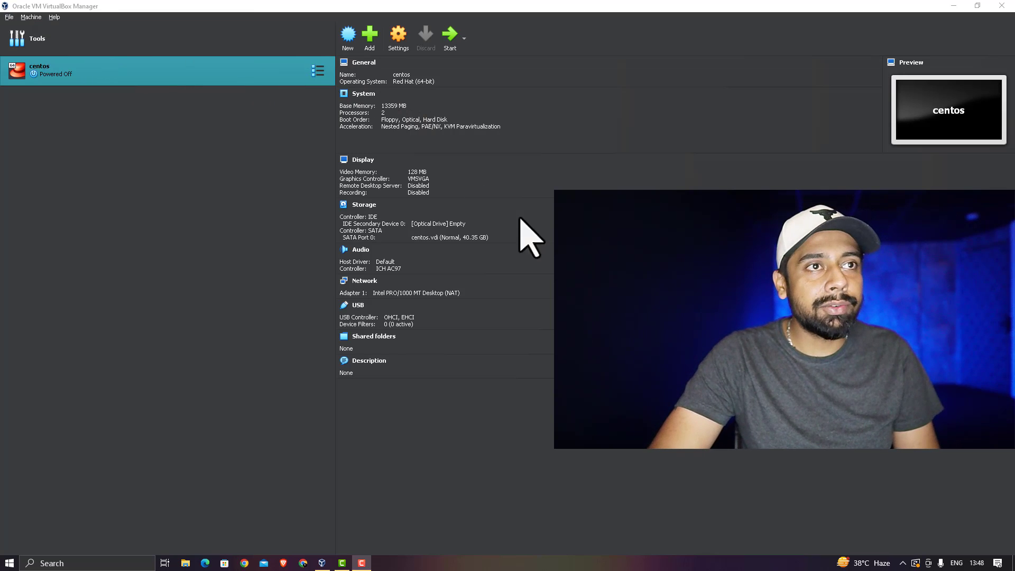
mouse_move(271, 180)
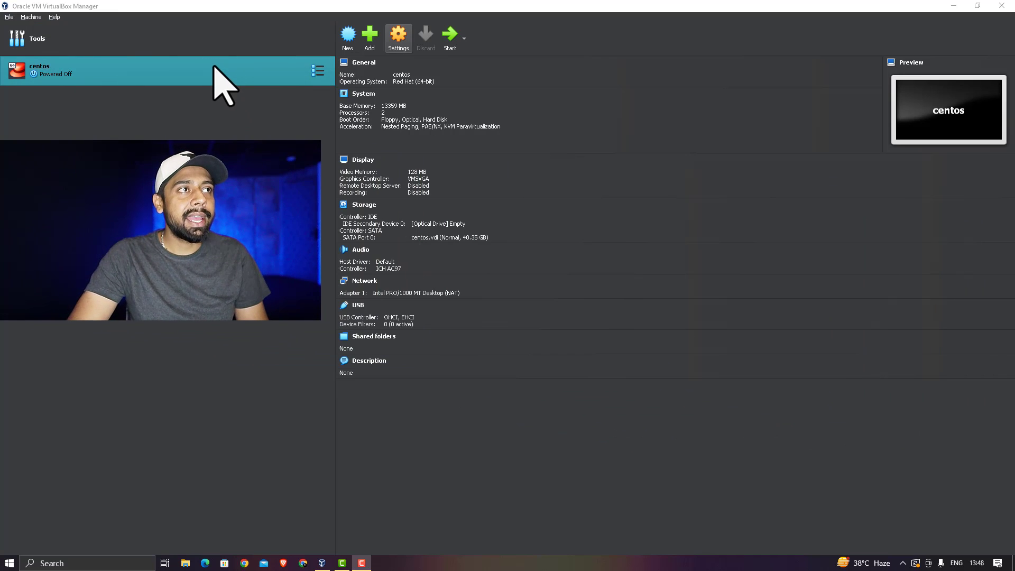
In the centos VM's System settings, set the Pointing Device to USB Tablet
left_click(398, 33)
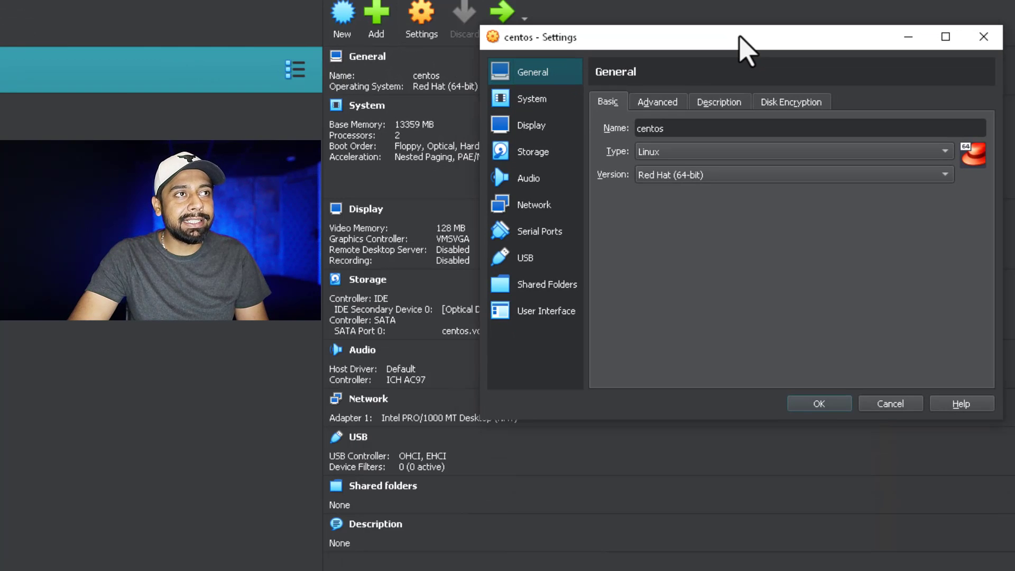
left_click(531, 98)
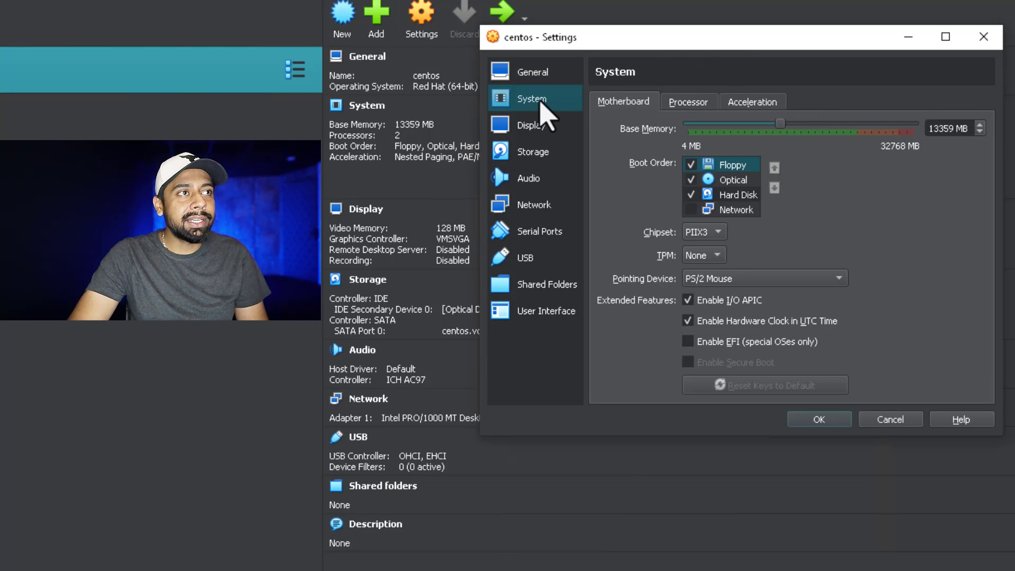
mouse_move(615, 280)
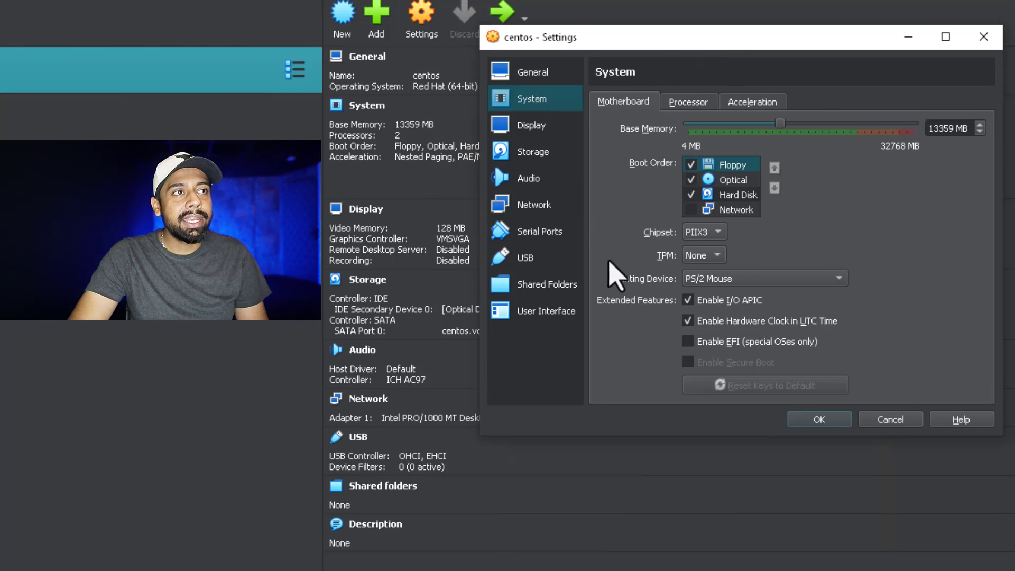
mouse_move(788, 296)
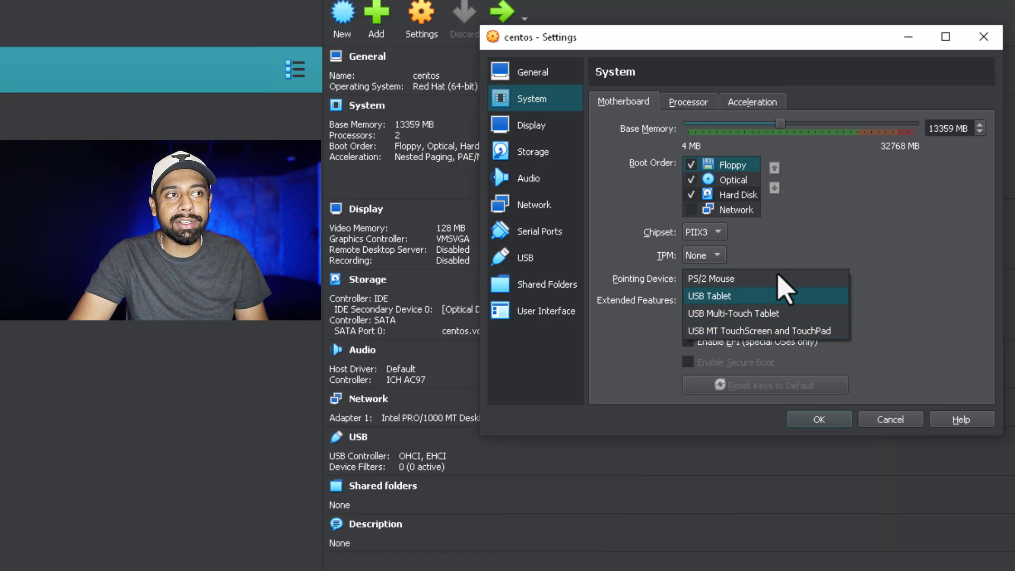
mouse_move(736, 313)
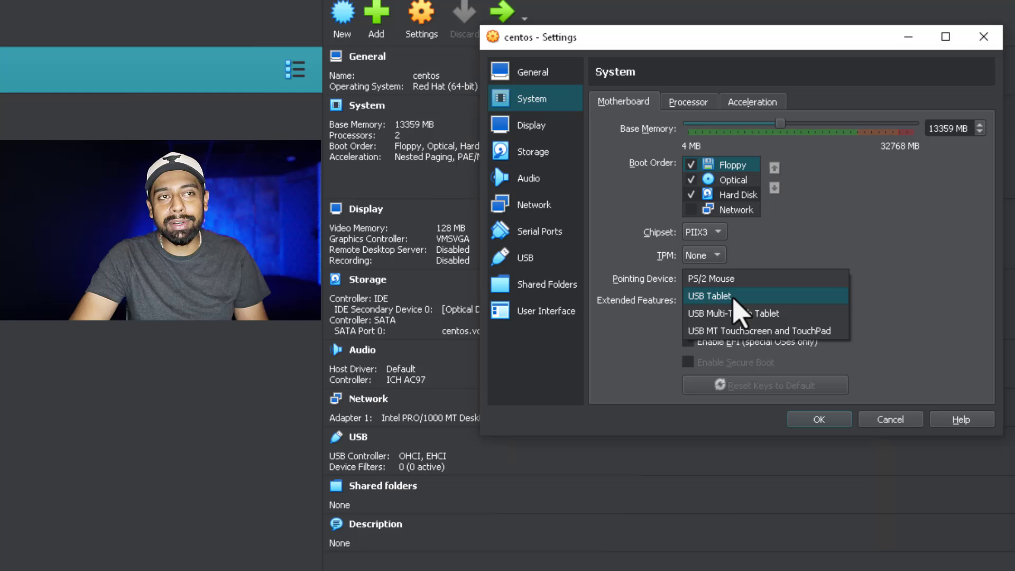
left_click(709, 296)
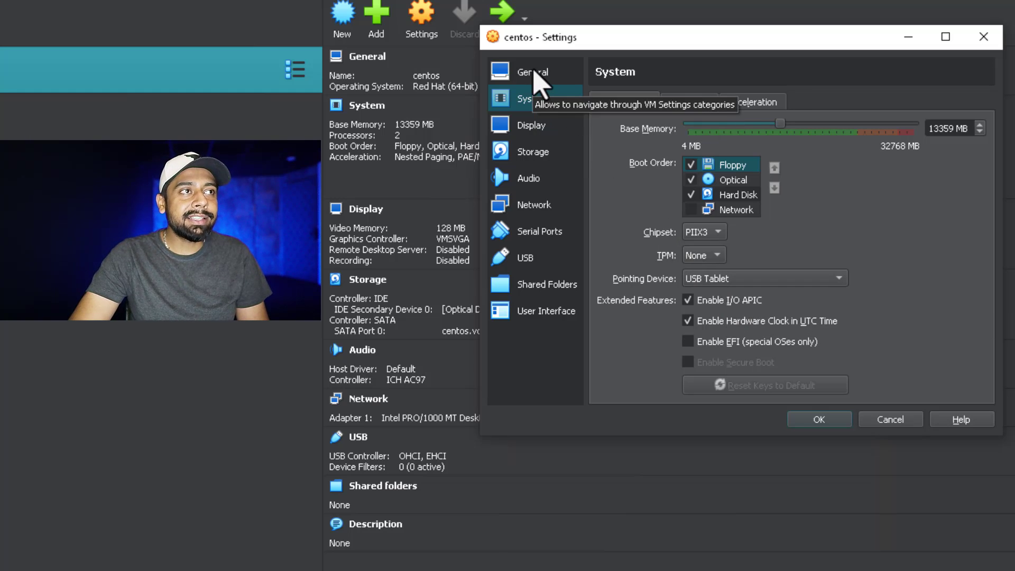
Under General > Advanced, set Shared Clipboard and Drag'n'Drop both to Bidirectional
left_click(534, 72)
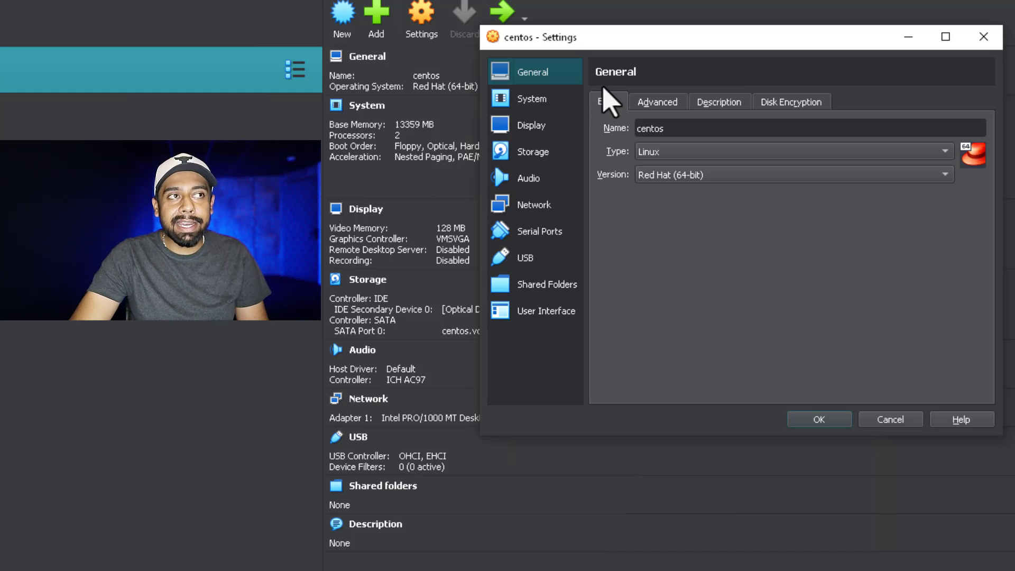
left_click(658, 101)
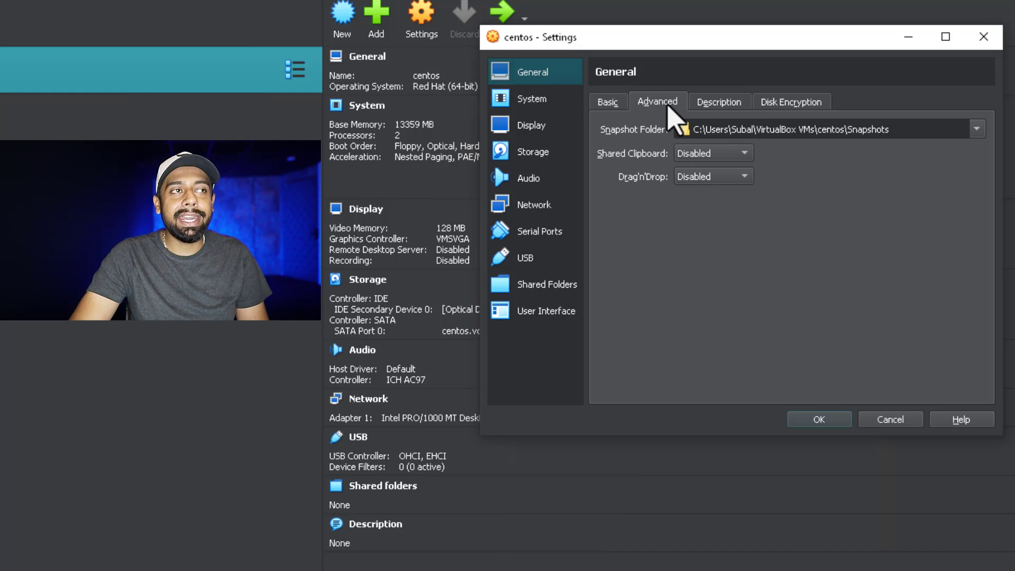
mouse_move(915, 198)
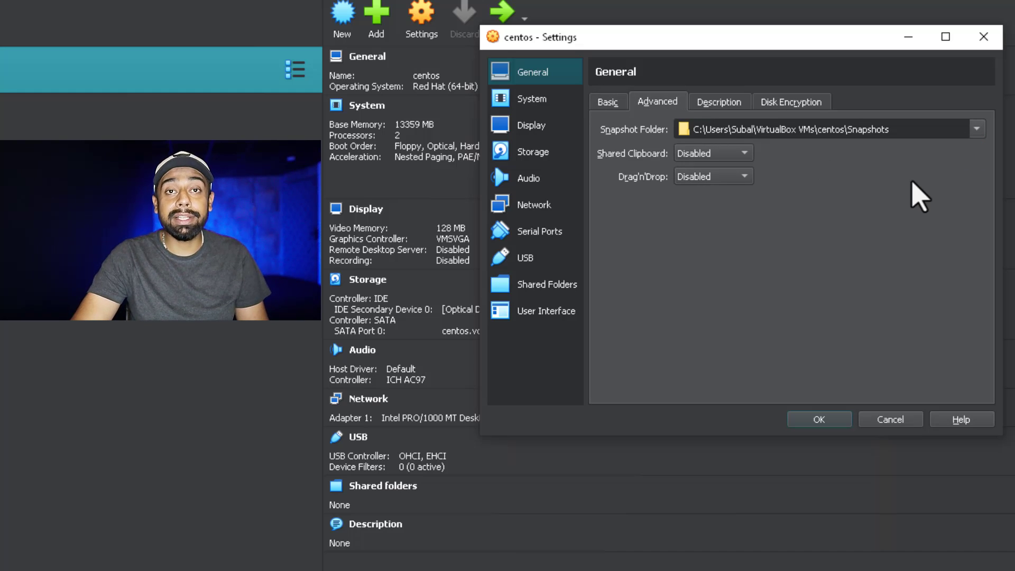
mouse_move(806, 187)
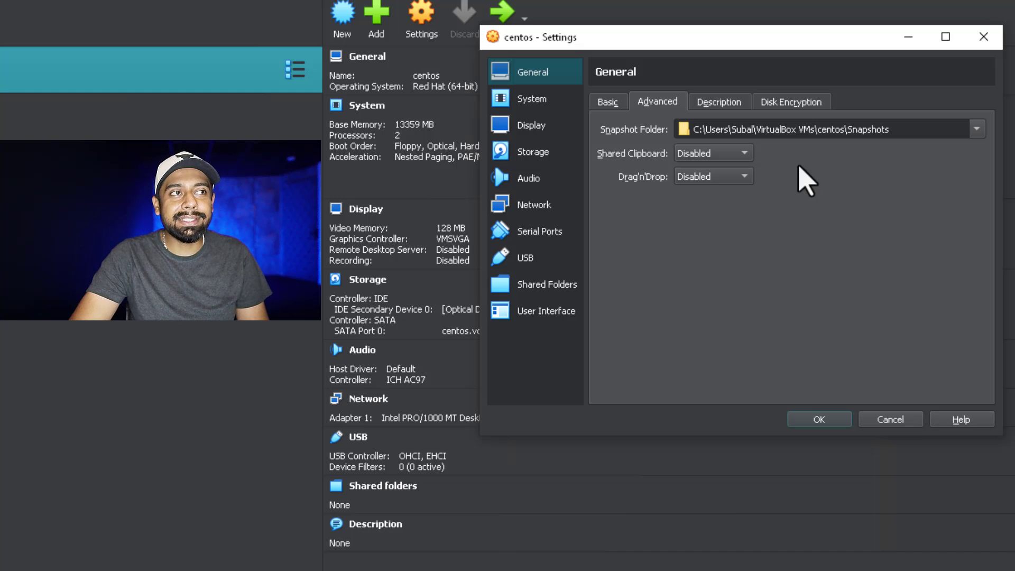
left_click(714, 153)
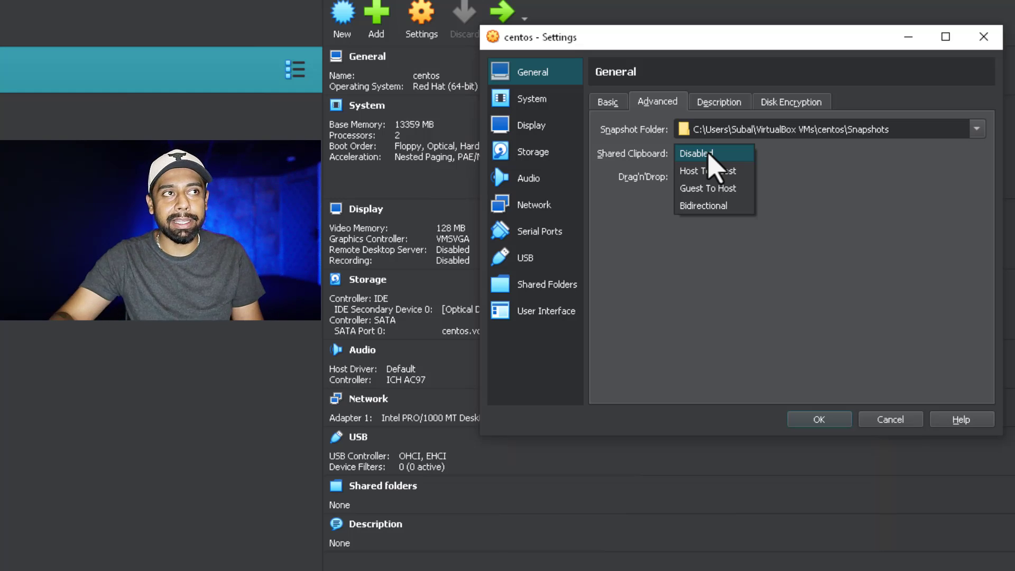
left_click(704, 206)
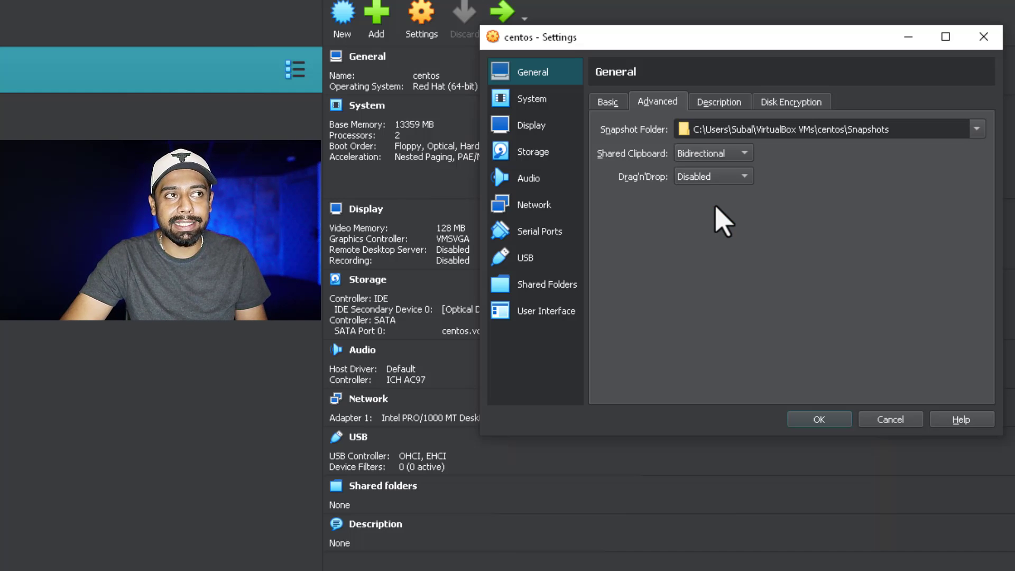
mouse_move(706, 183)
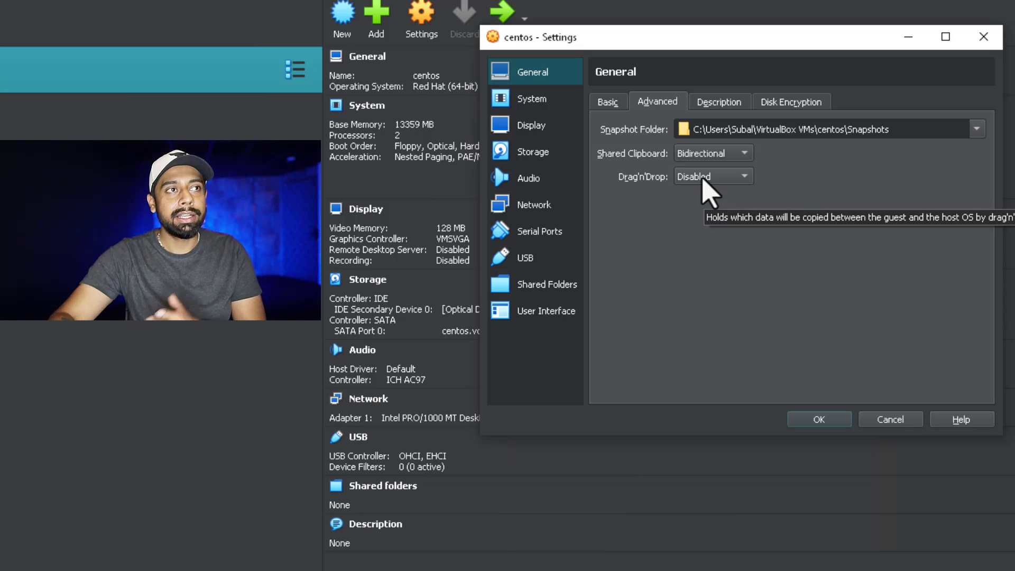
left_click(713, 176)
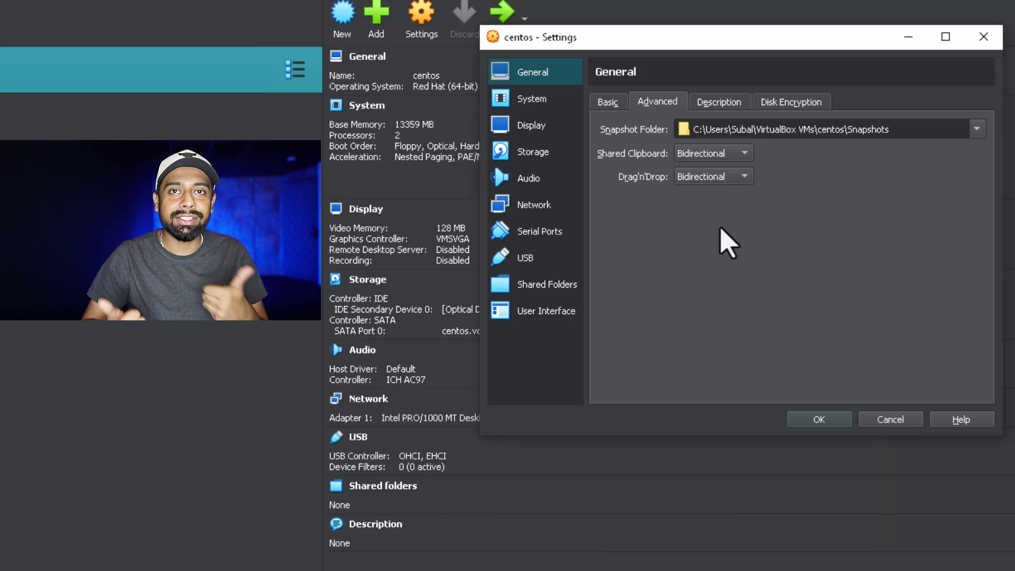
mouse_move(741, 273)
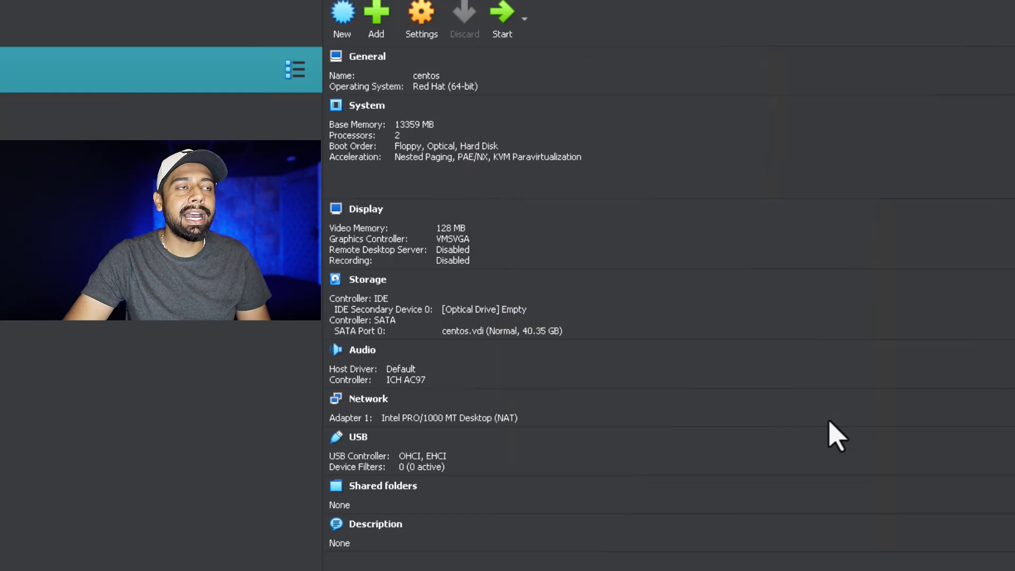
mouse_move(633, 229)
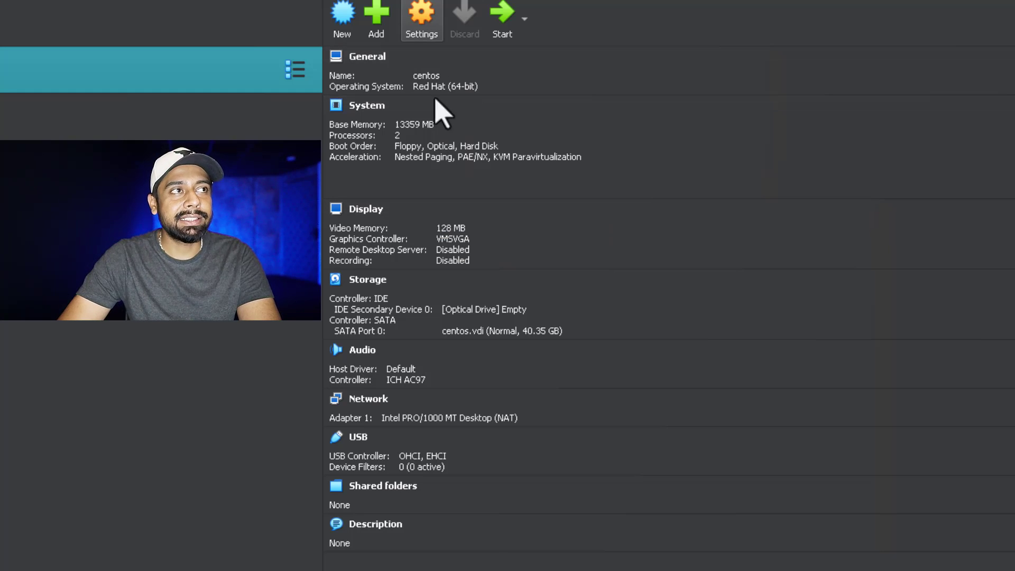
Reopen the centos VM's settings from the toolbar
left_click(422, 16)
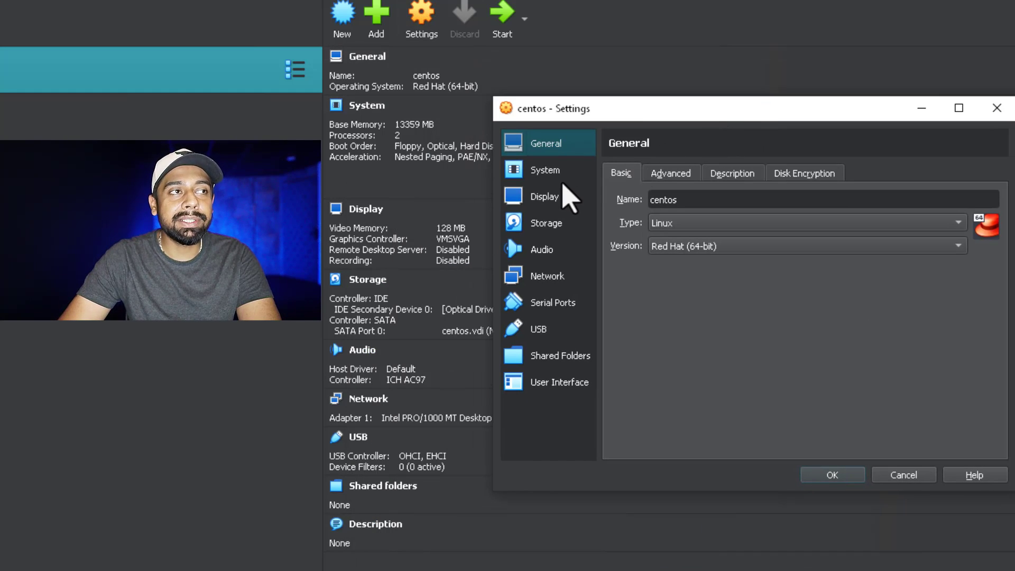
In Display settings, slide video memory down and back to 128 MB, then confirm with OK
left_click(545, 196)
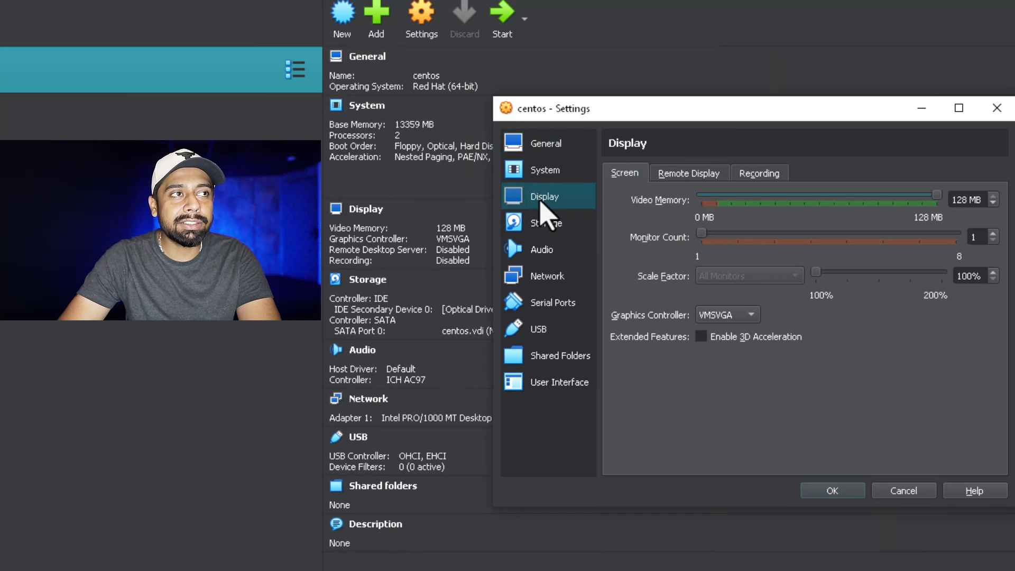
mouse_move(657, 217)
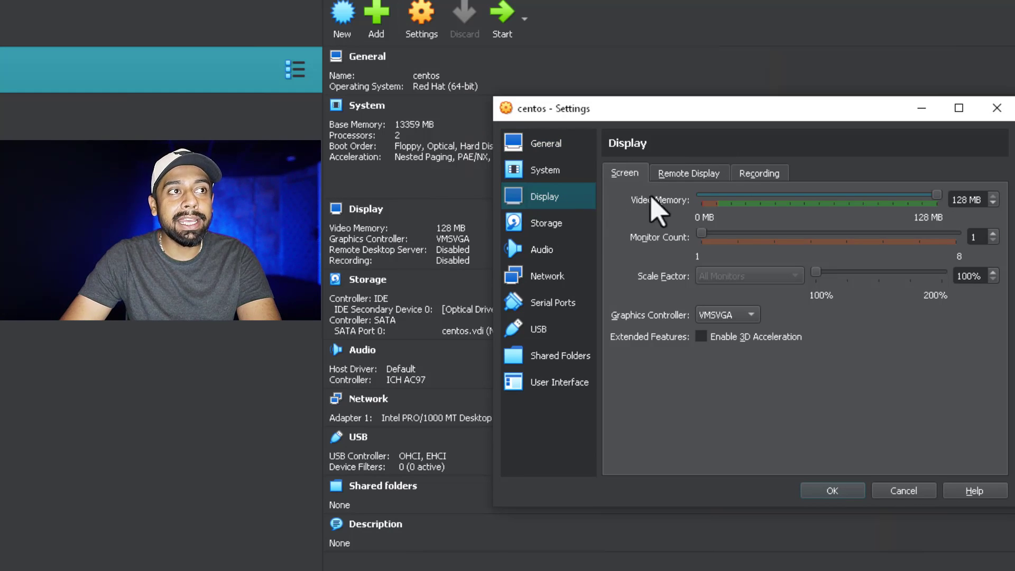
left_click_drag(937, 194, 909, 194)
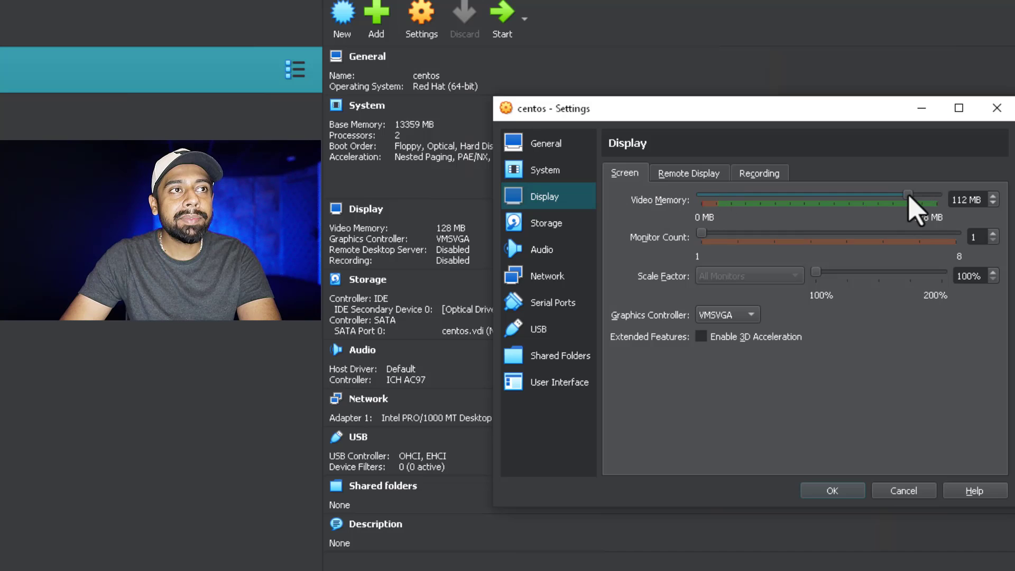
left_click_drag(907, 199, 703, 199)
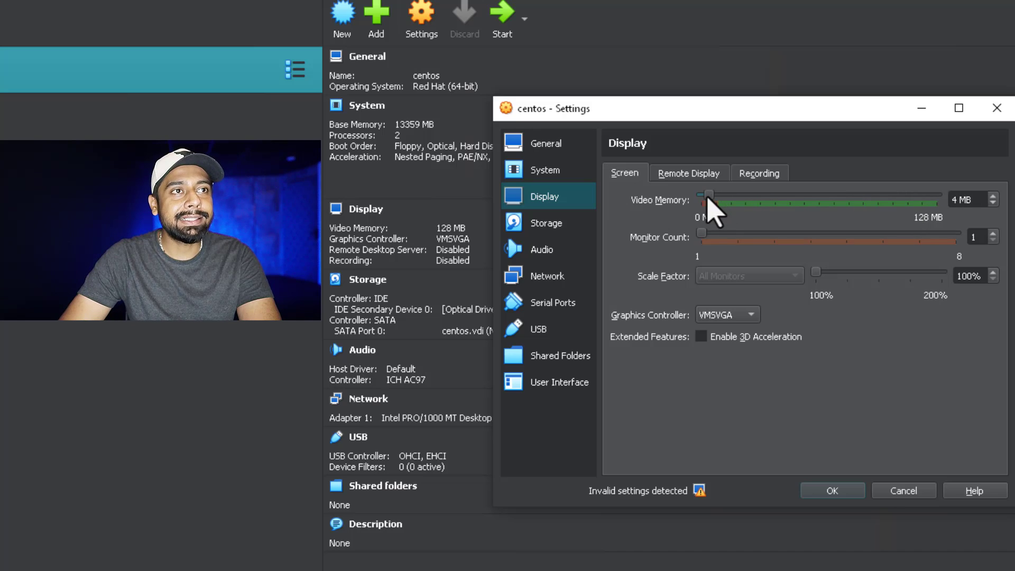
left_click_drag(703, 195, 715, 196)
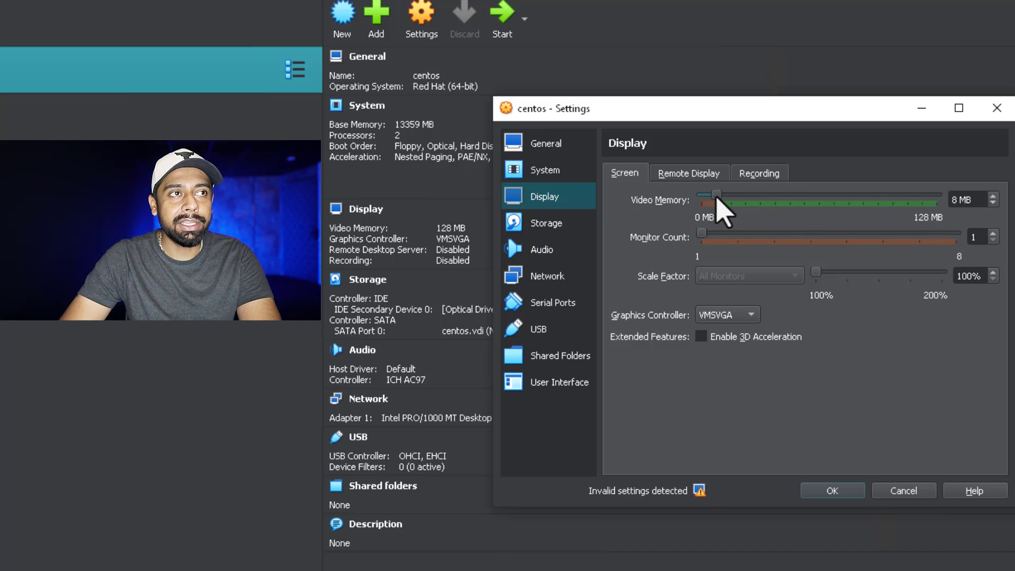
left_click_drag(713, 194, 937, 194)
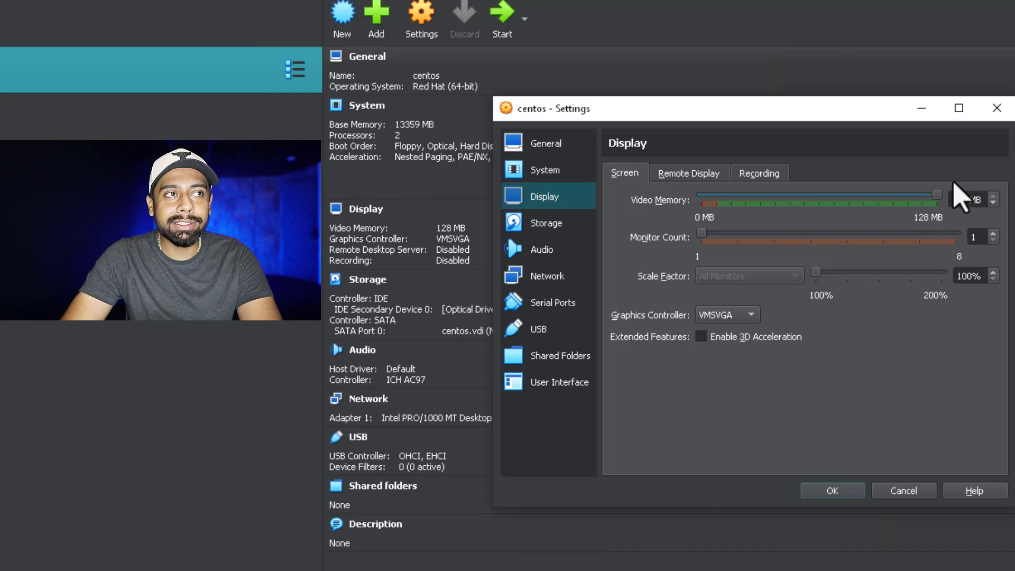
mouse_move(531, 258)
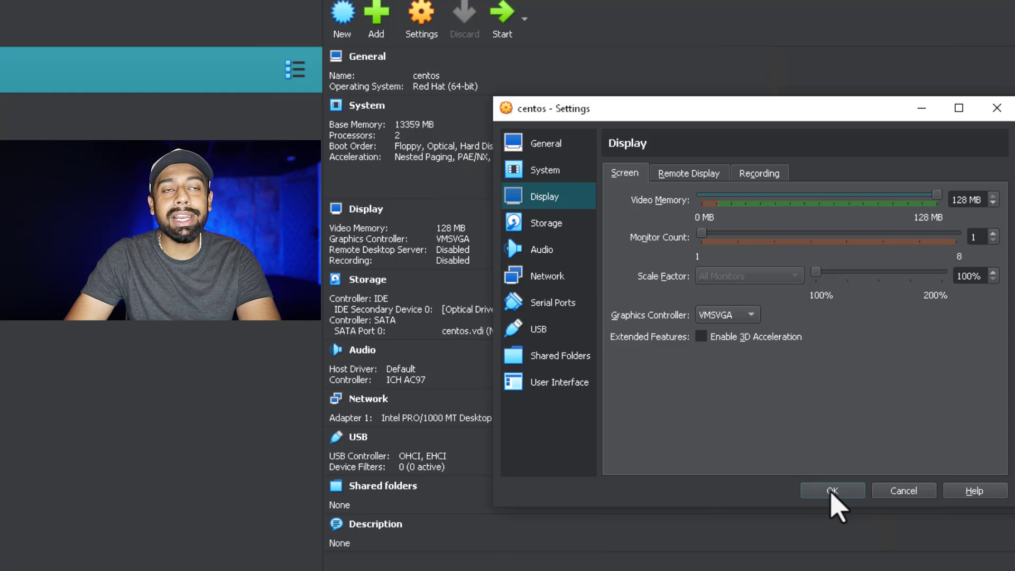
left_click(833, 490)
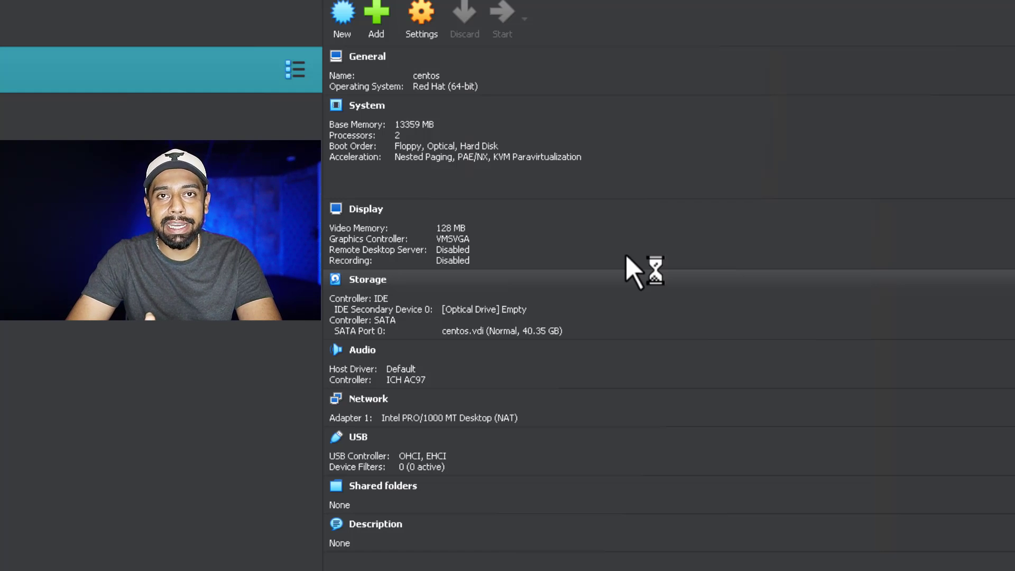
Focus the running centos VM window while it boots to the login screen
left_click(502, 13)
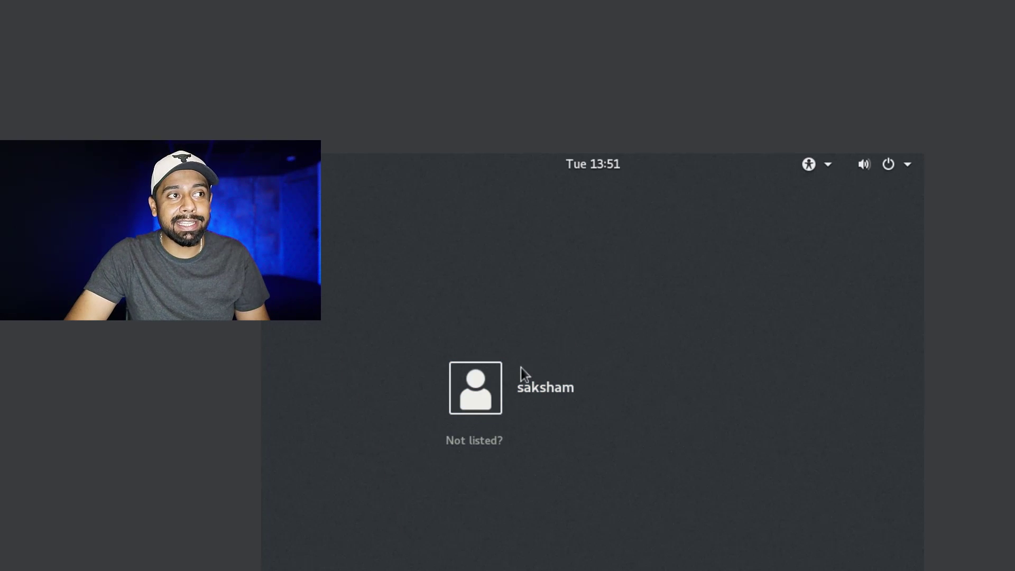
Sign in to CentOS as the listed user with the password 'password'
left_click(533, 386)
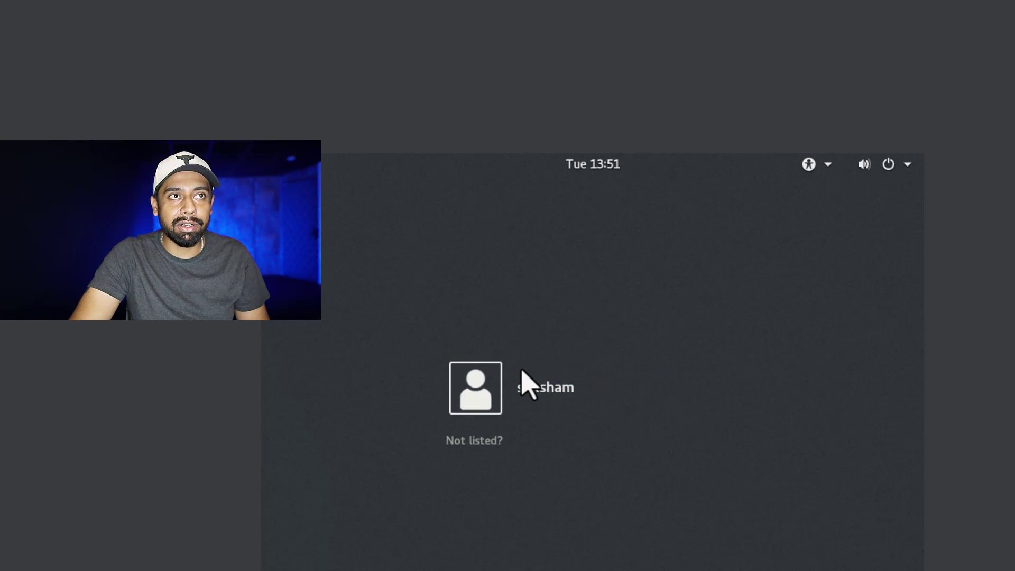
left_click(530, 392)
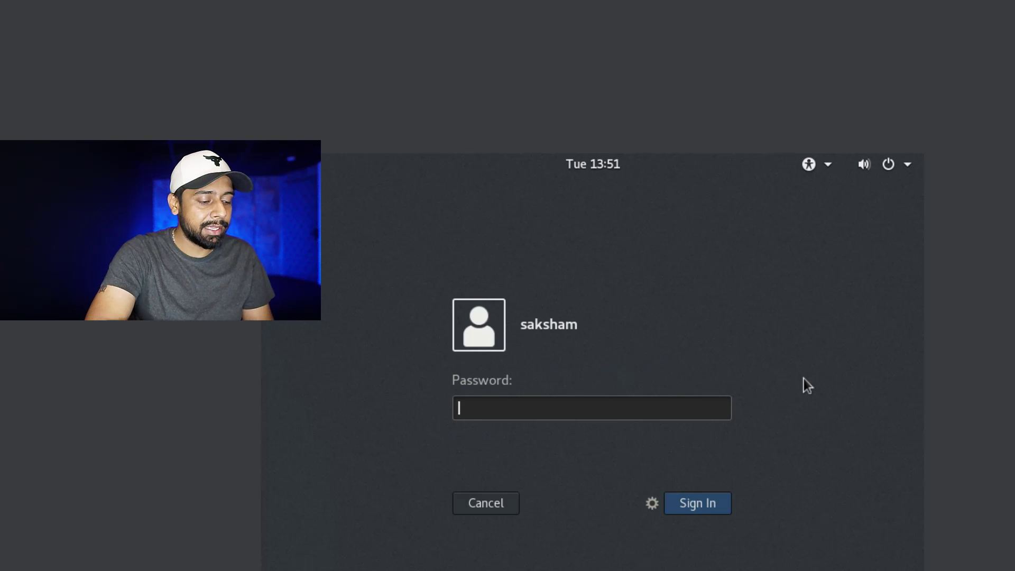
type("password")
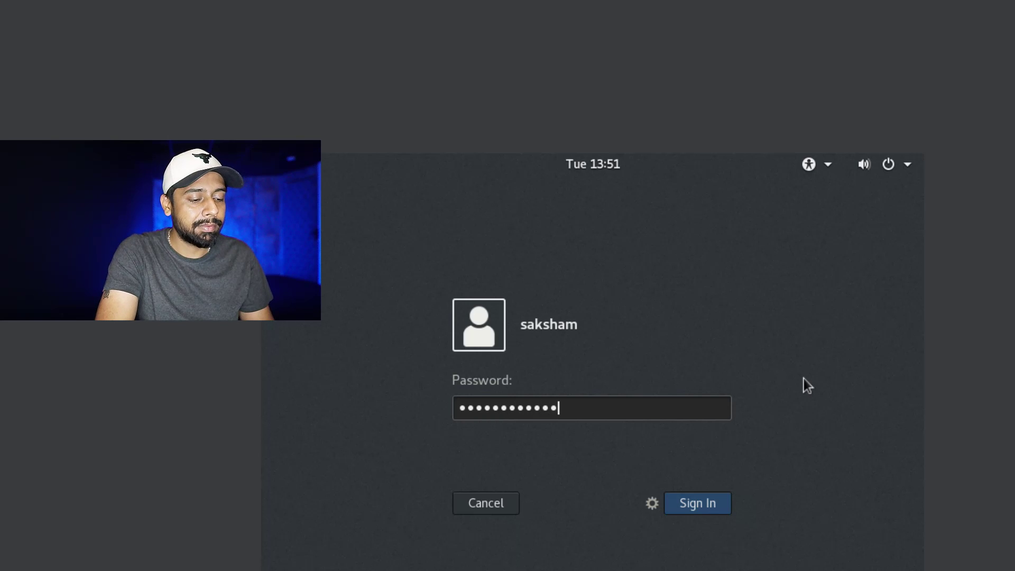
left_click(697, 503)
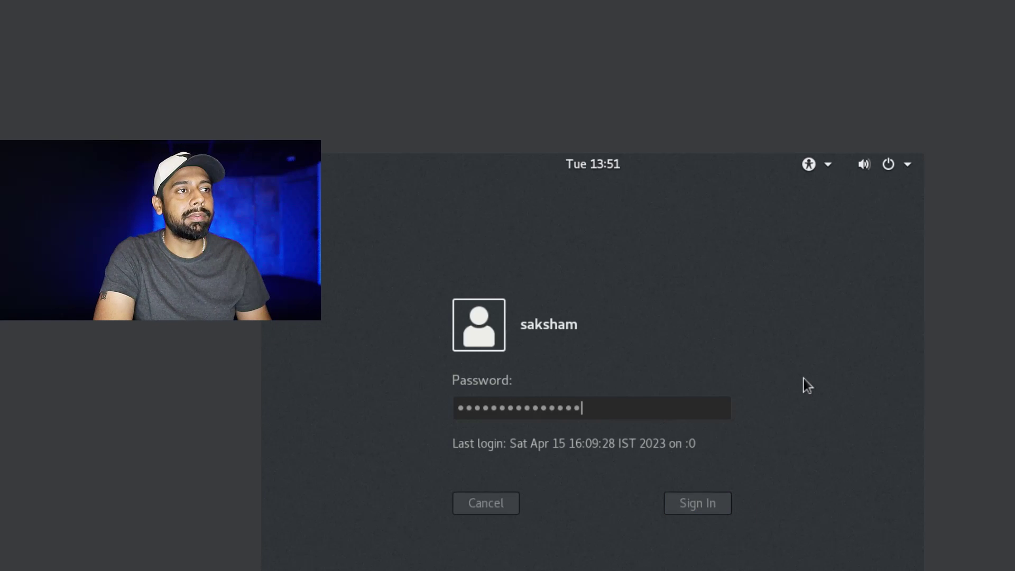
left_click(698, 502)
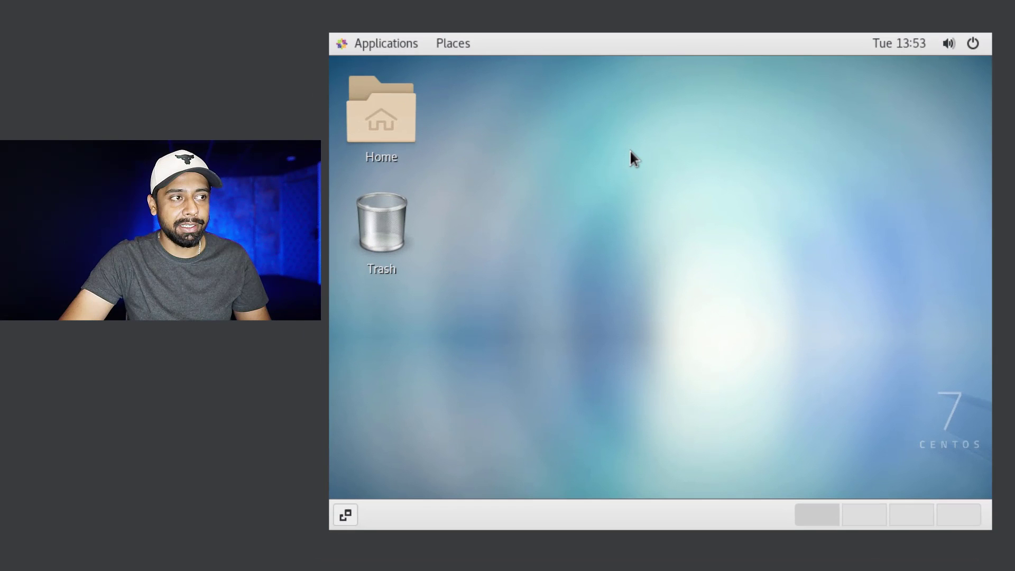
Launch Firefox from the Applications menu and start browsing to YouTube
left_click(385, 44)
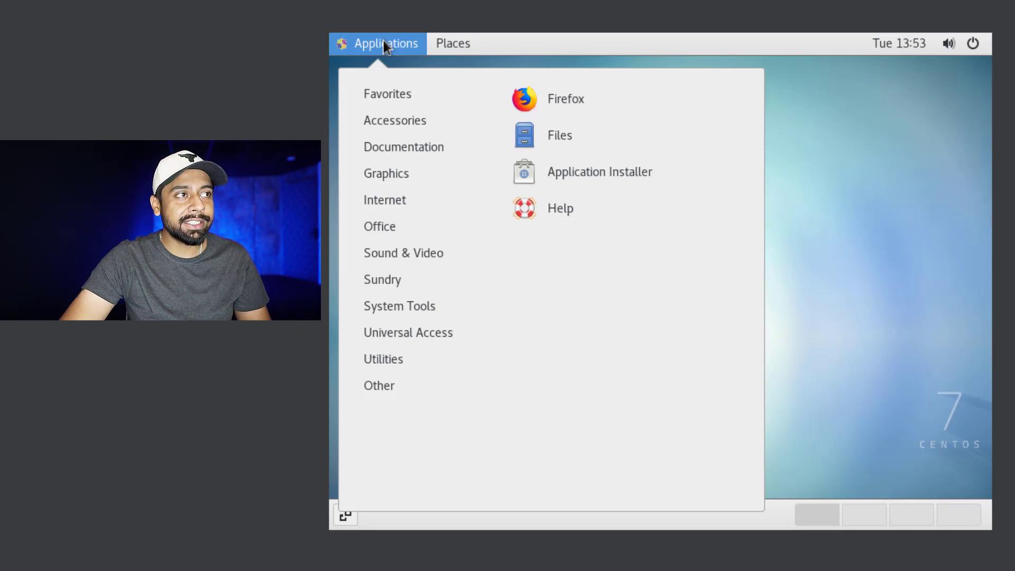
mouse_move(572, 110)
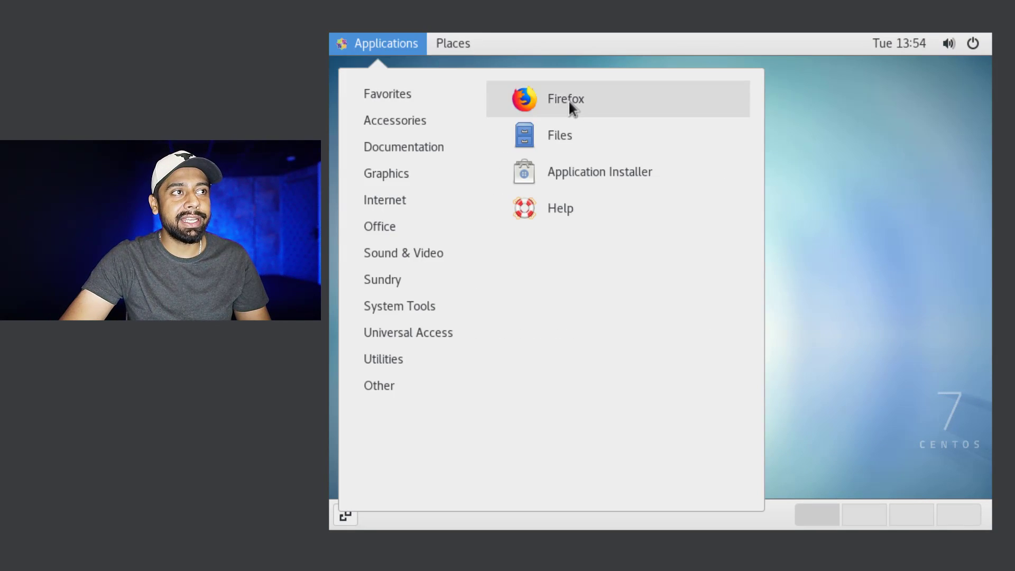
left_click(566, 100)
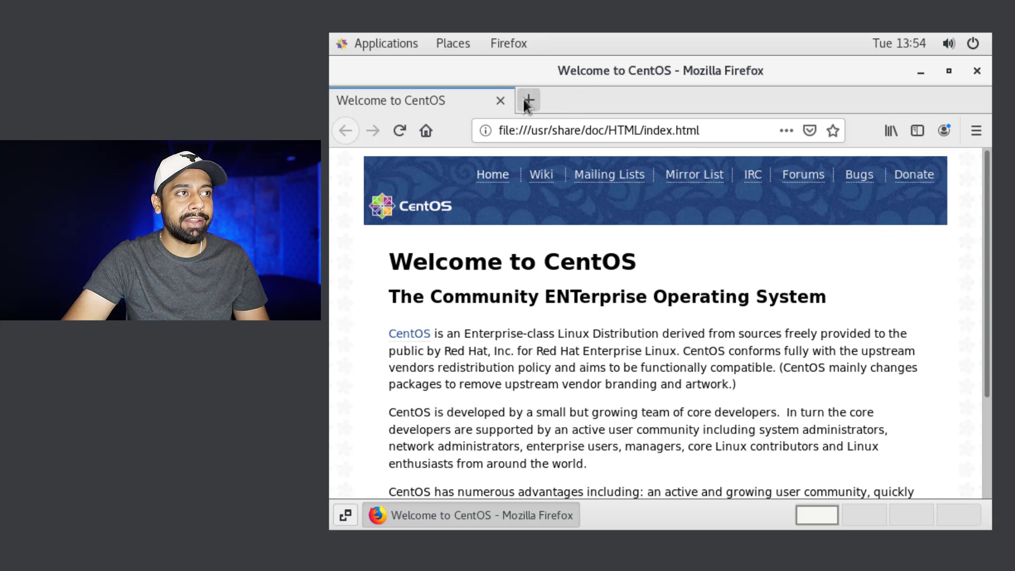
left_click(529, 100)
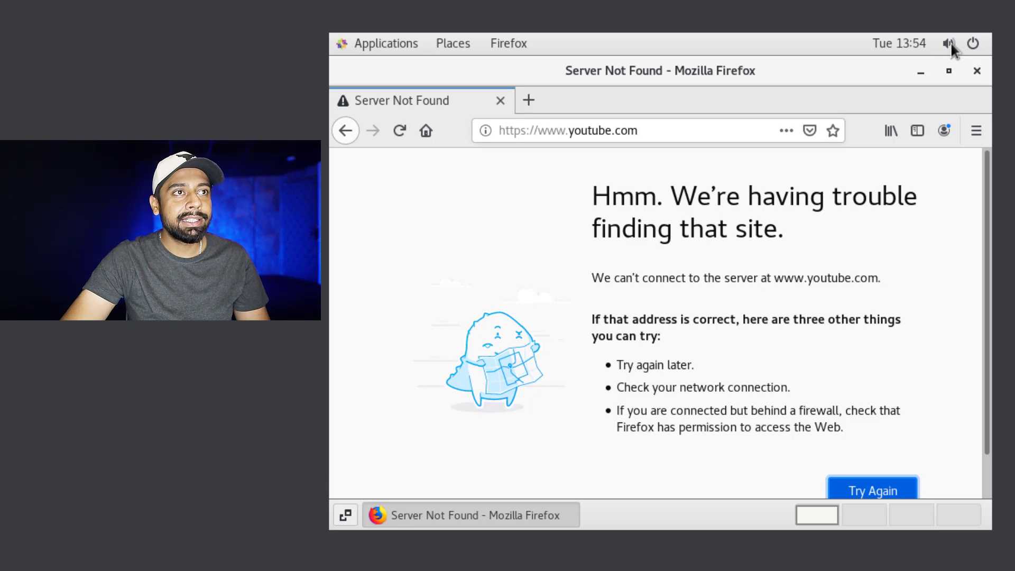
Connect the wired network from the status menu, reload YouTube, then close Firefox
left_click(948, 44)
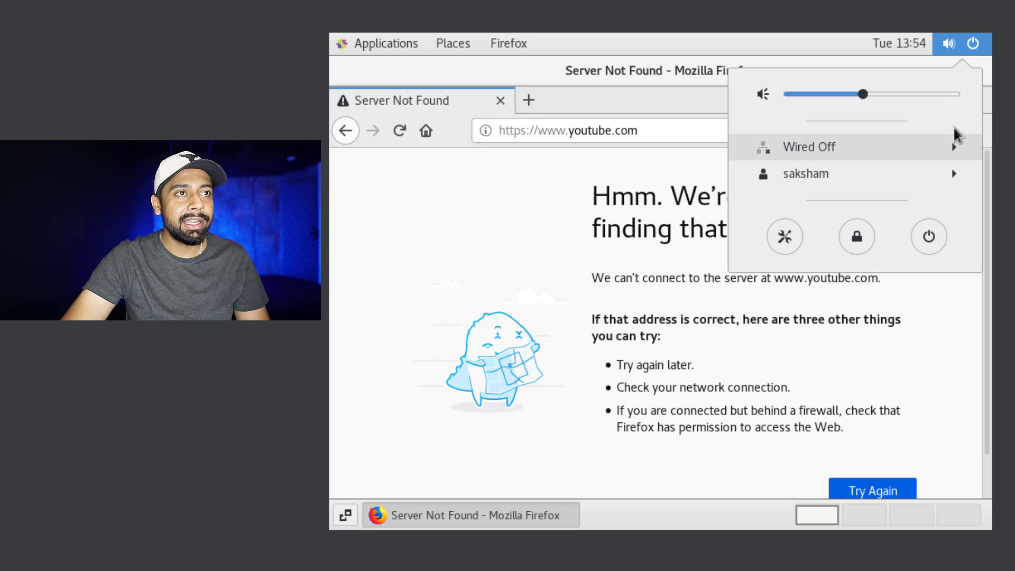
left_click(808, 147)
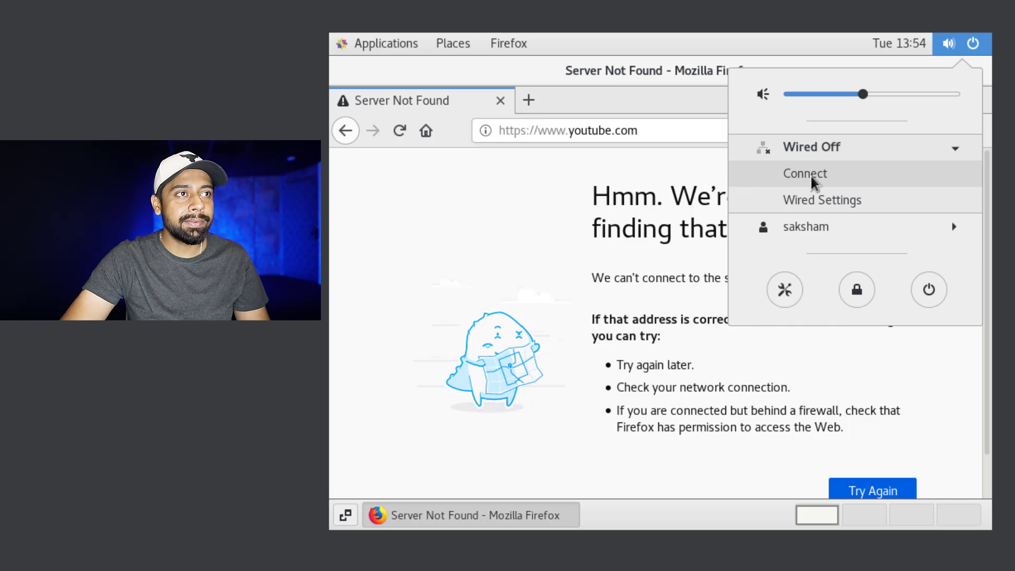
left_click(805, 173)
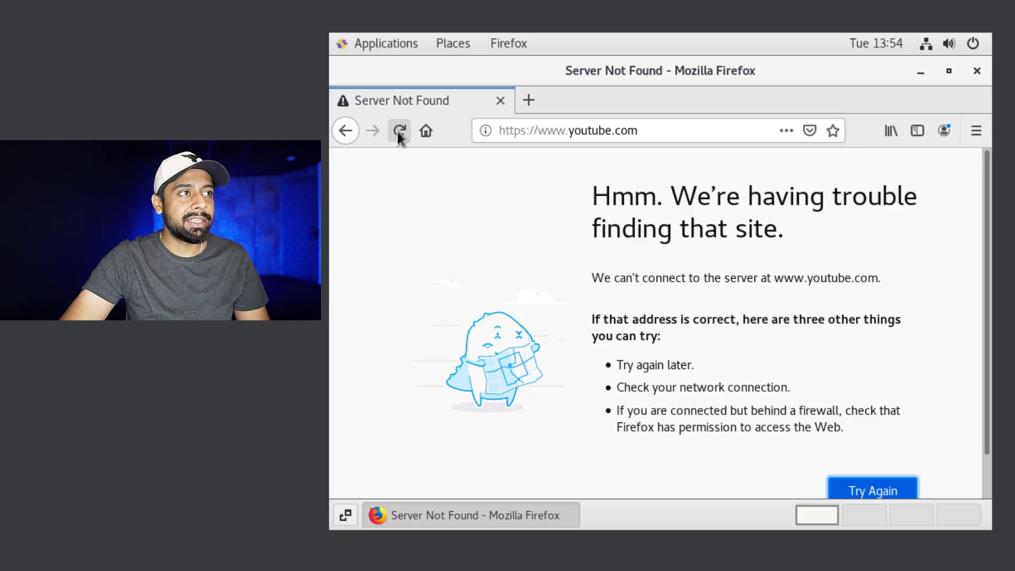
left_click(399, 131)
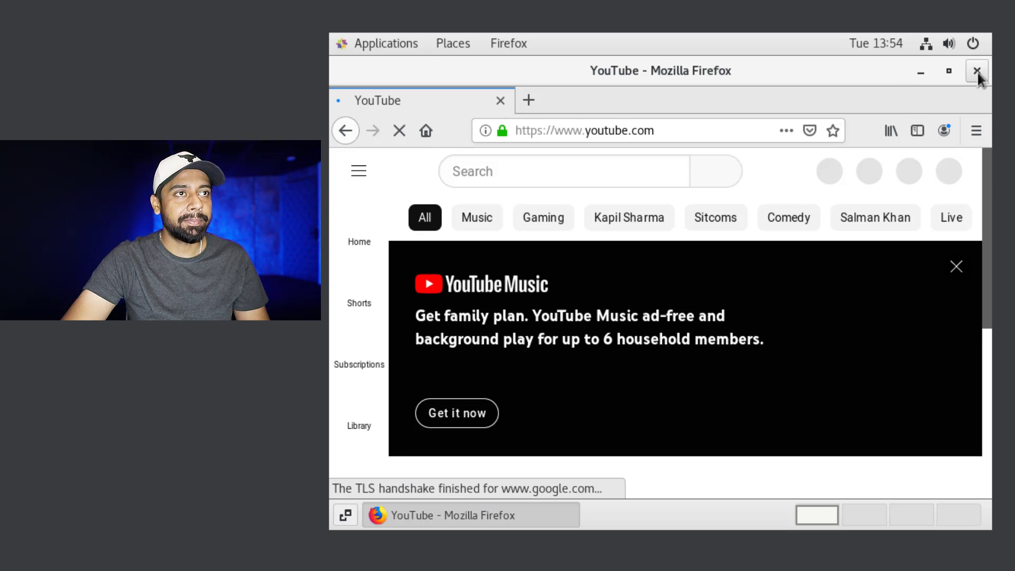
left_click(976, 69)
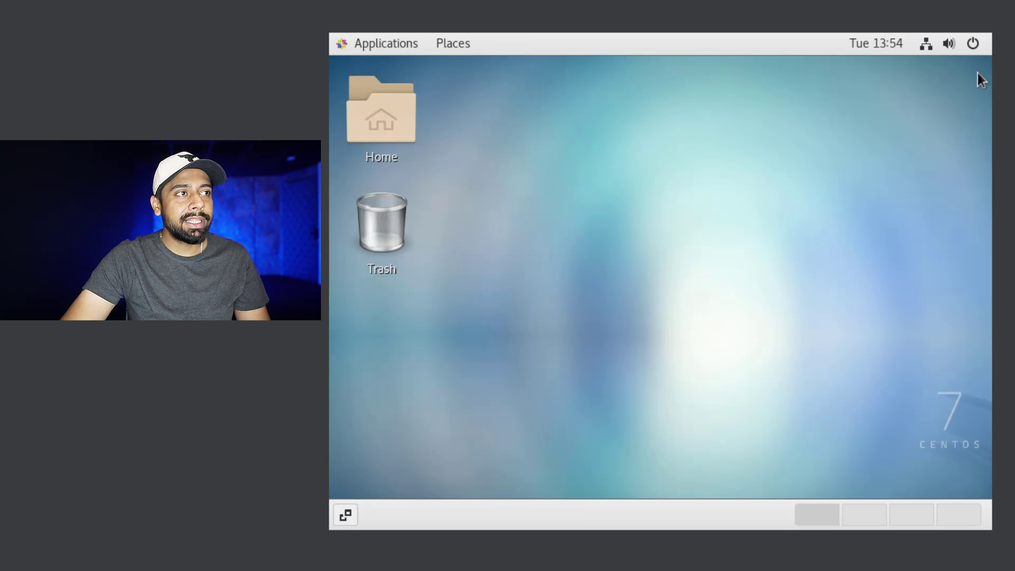
Open a terminal from the desktop's right-click menu
right_click(535, 166)
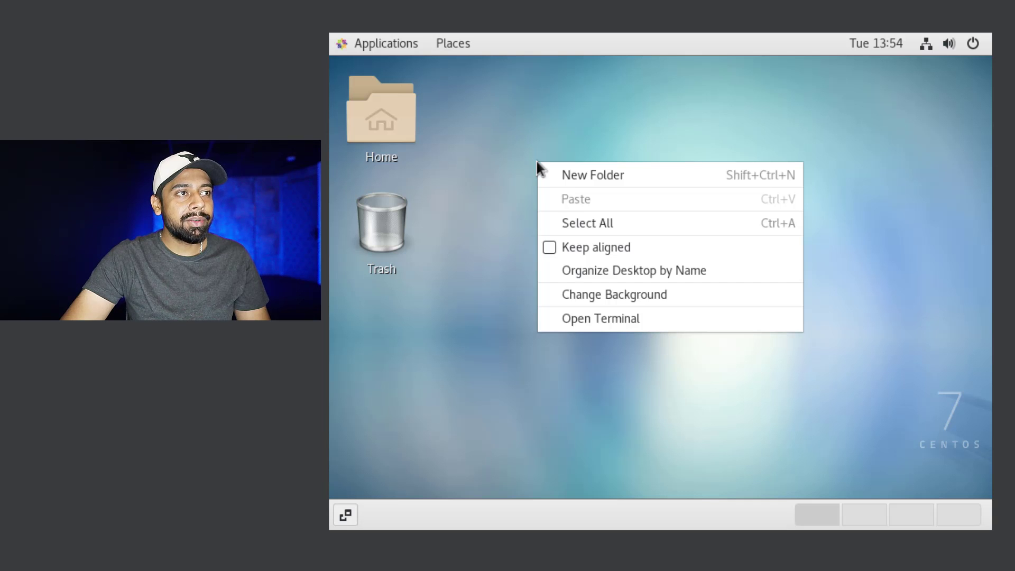
left_click(600, 319)
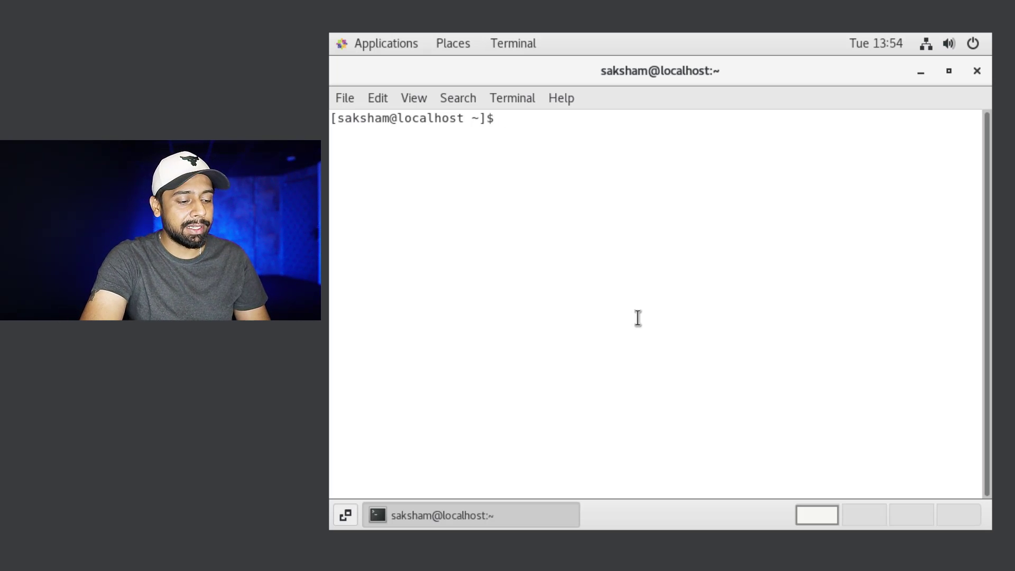
Enter the command 'sudo yum -y install gcc' at the shell prompt
type("sudo")
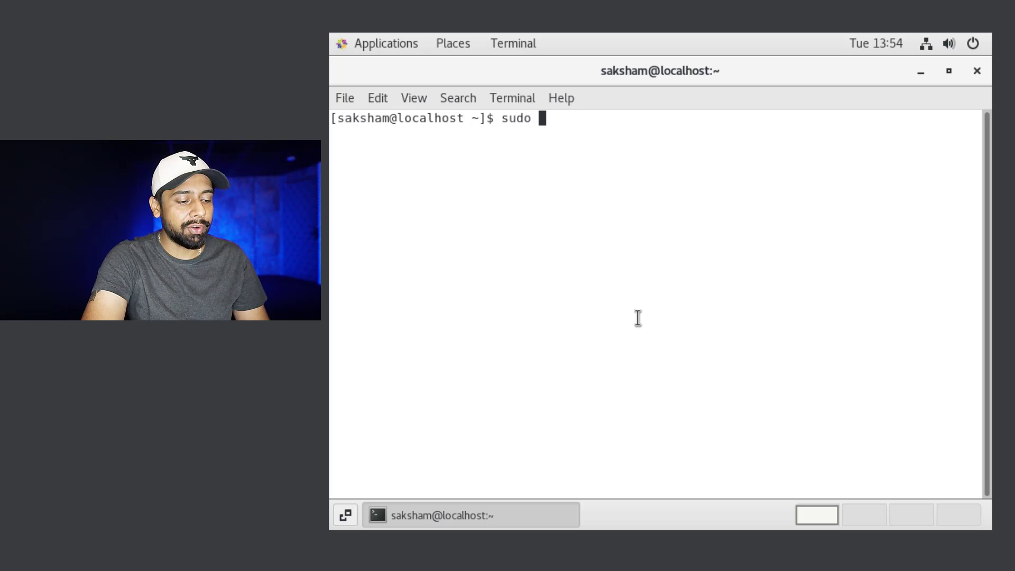
type("yum")
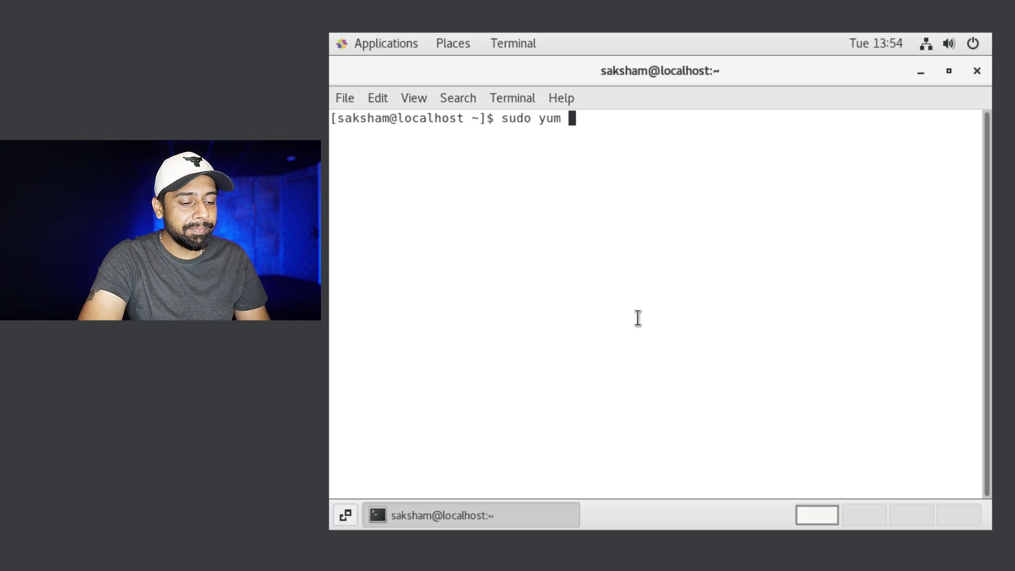
type("-y")
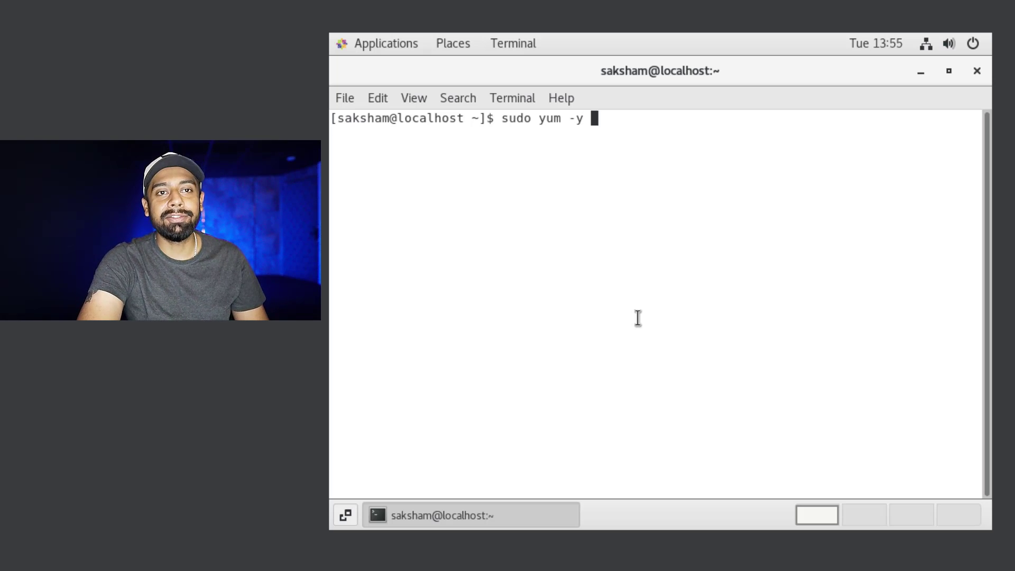
type("install")
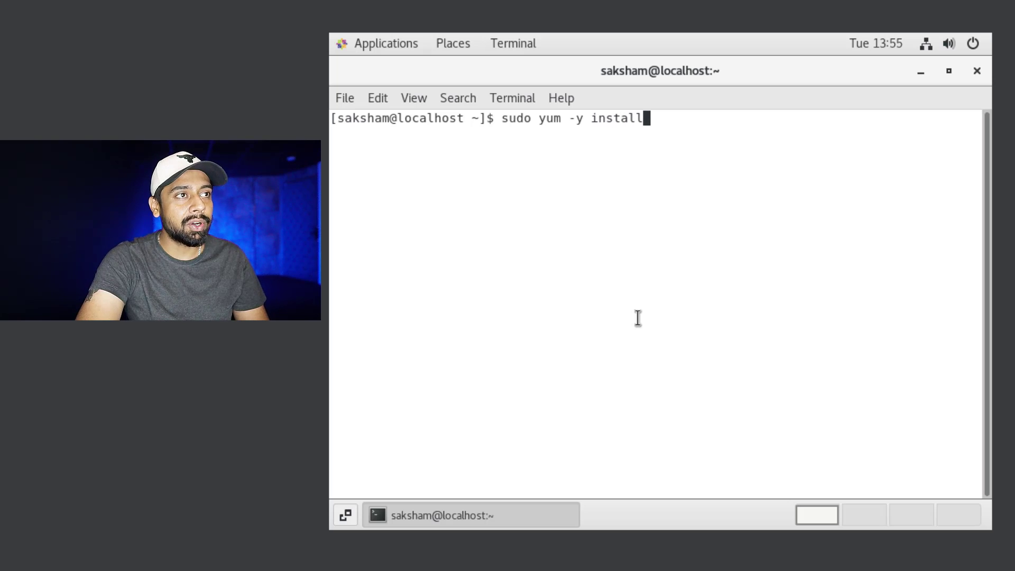
type("gc")
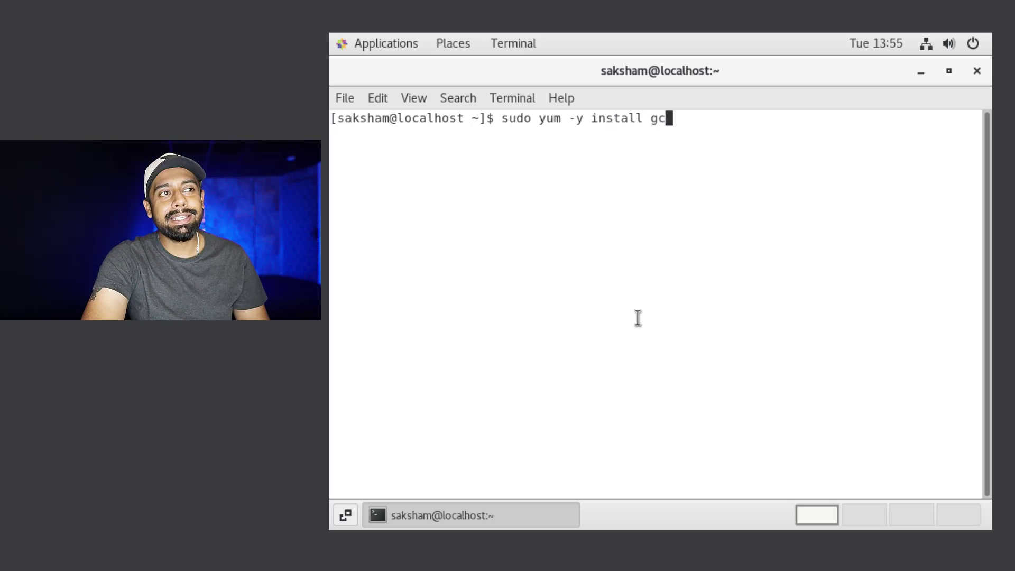
type("c")
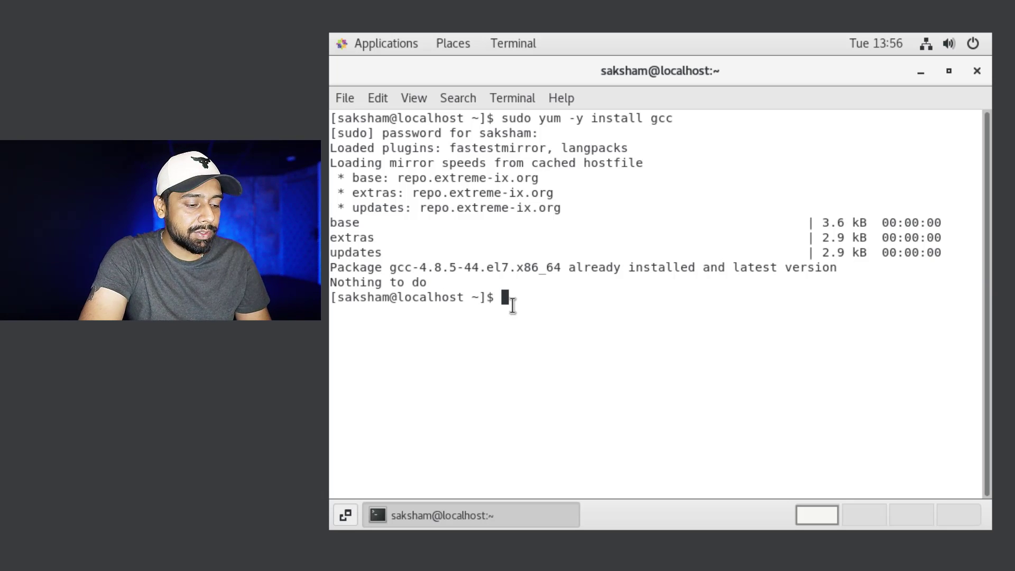
Run 'sudo yum install make perl' in the terminal
type("sudo")
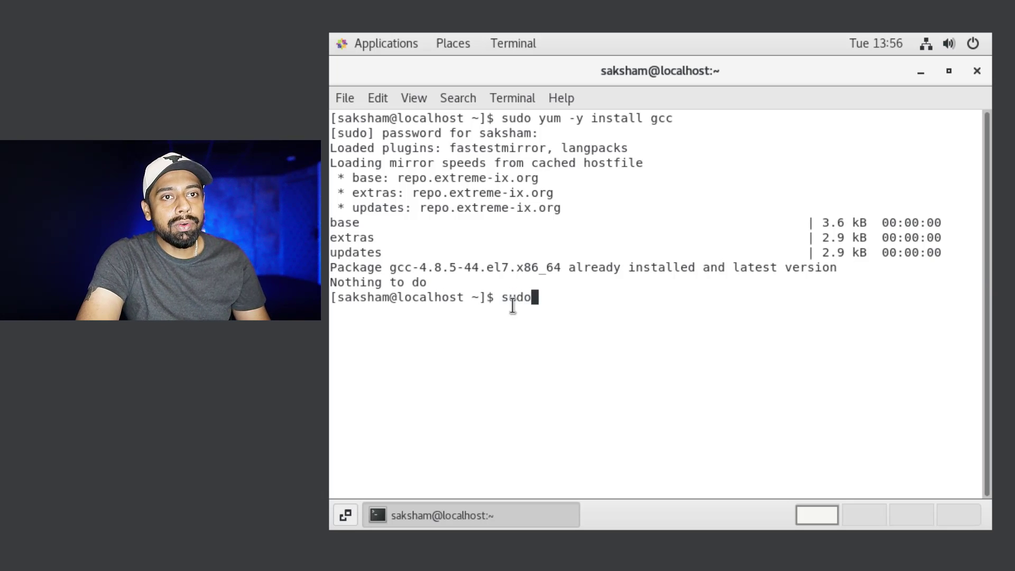
type("yum in")
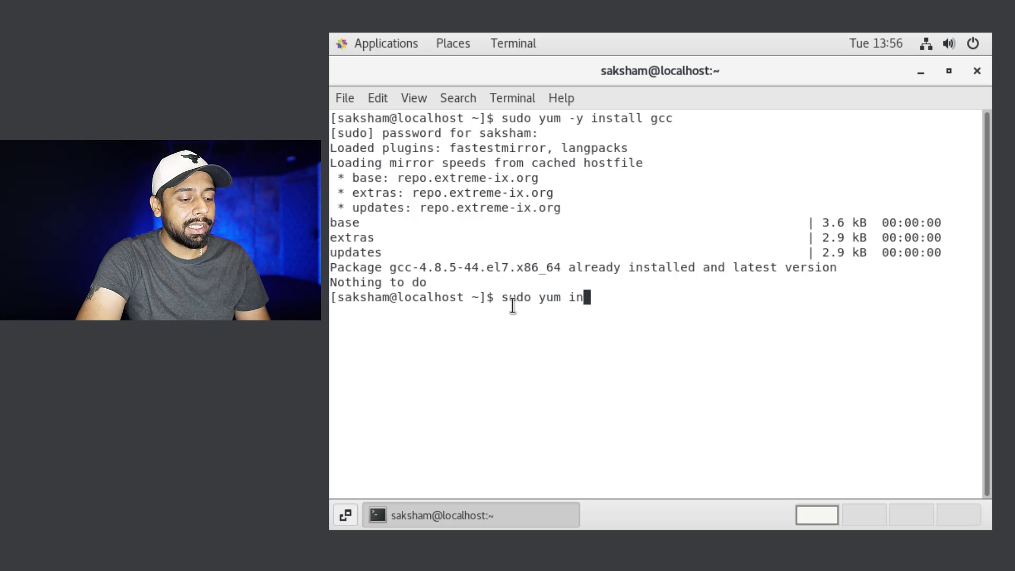
type("stall perl")
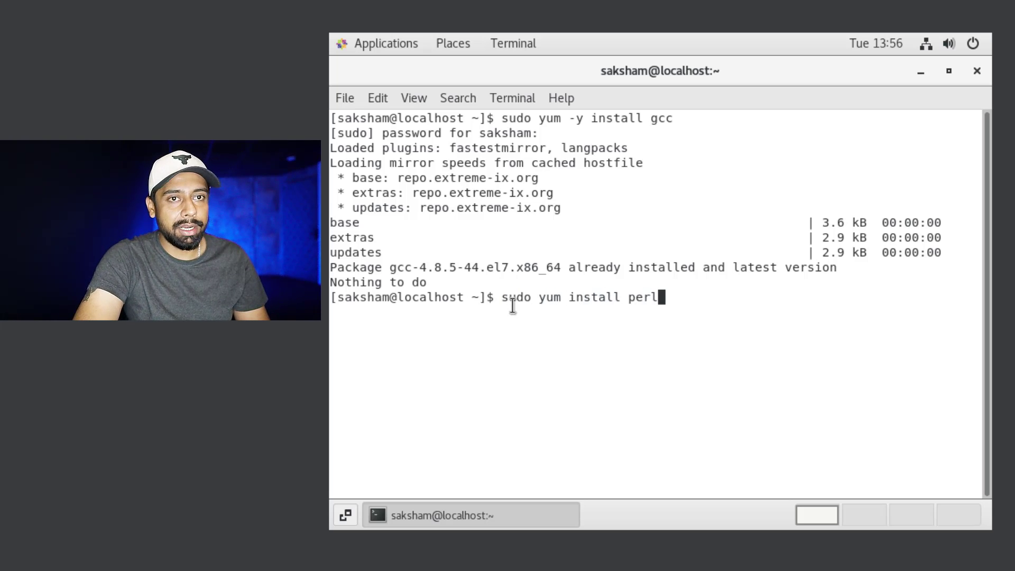
key("BackSpace")
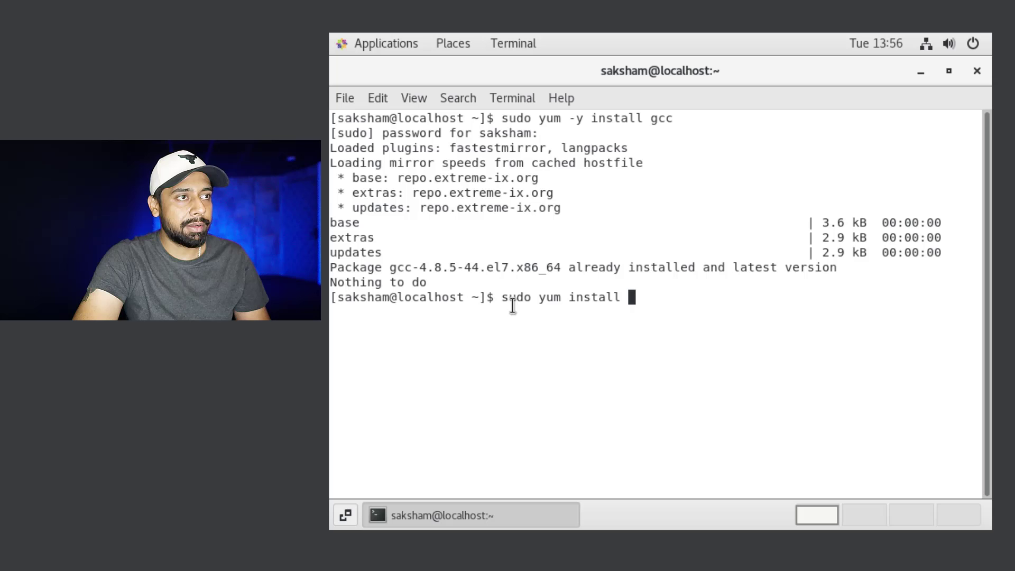
type("make perl")
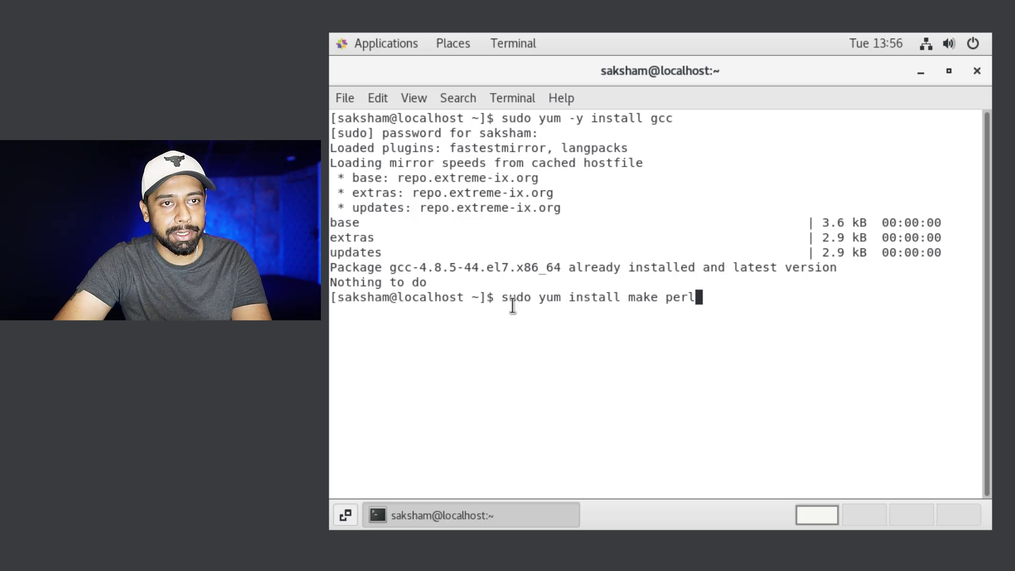
key("Return")
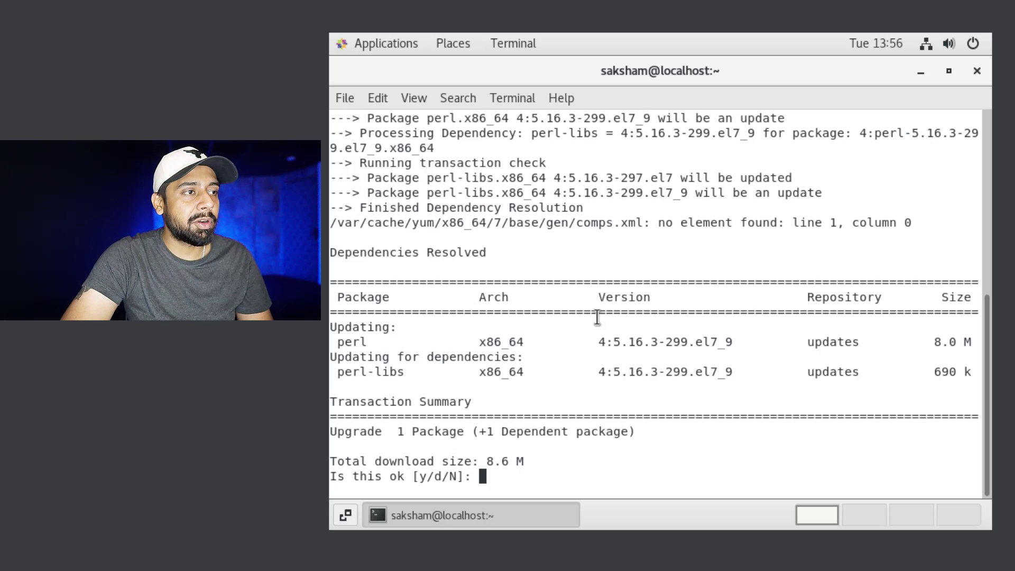
Answer y to the perl update and y to import the CentOS GPG key, then begin the next sudo command
type("y")
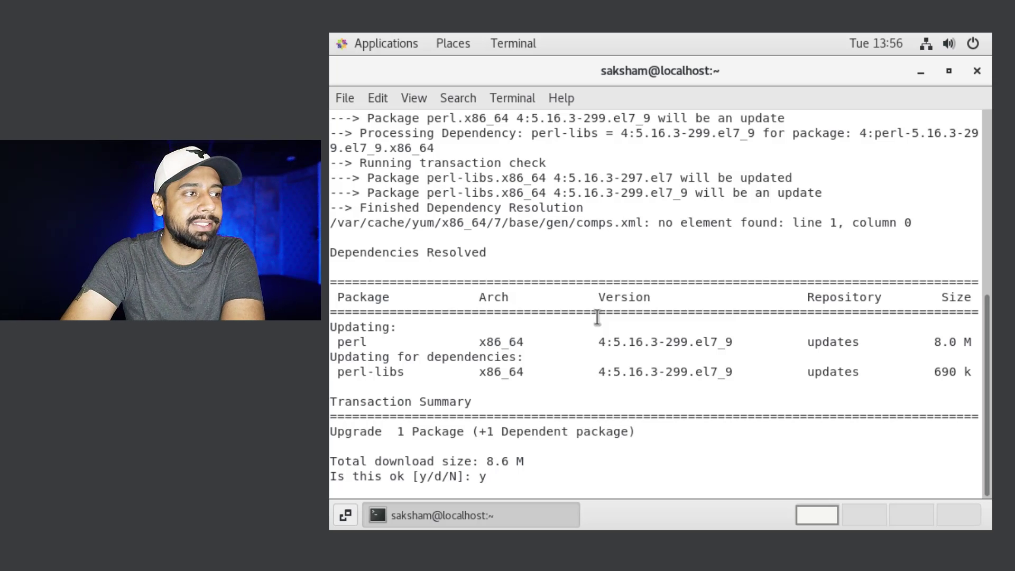
key("Return")
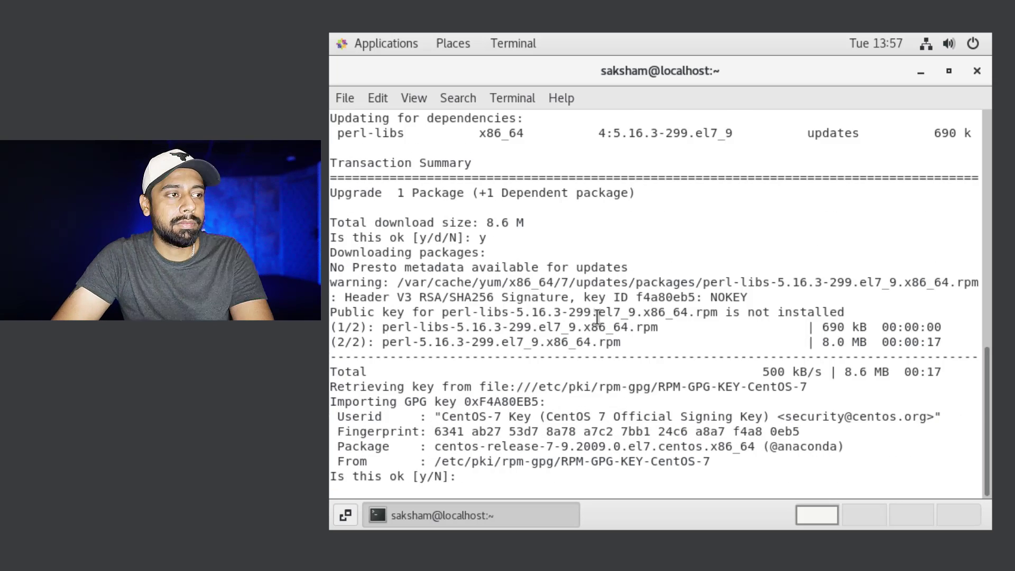
type("y")
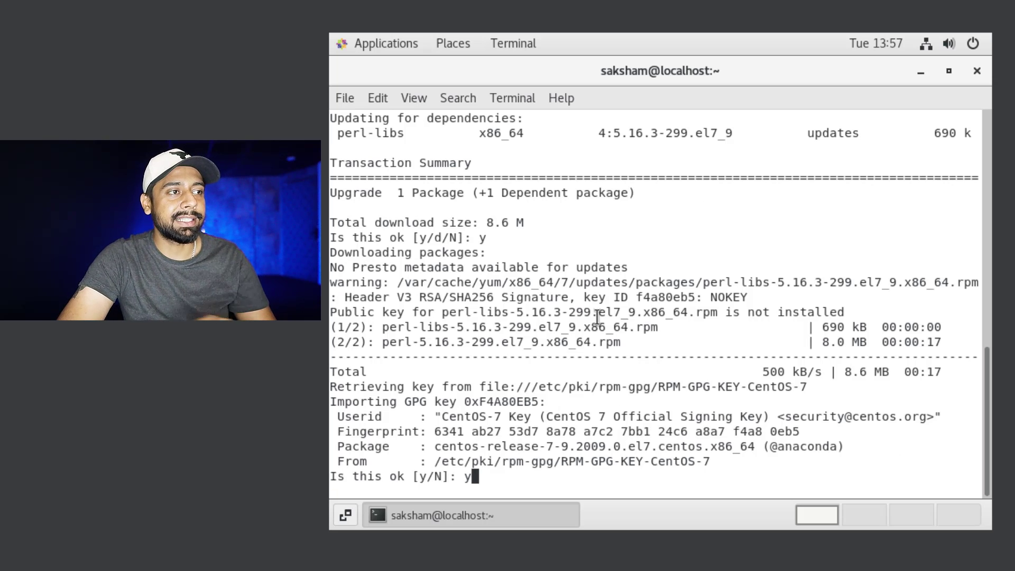
key("Return")
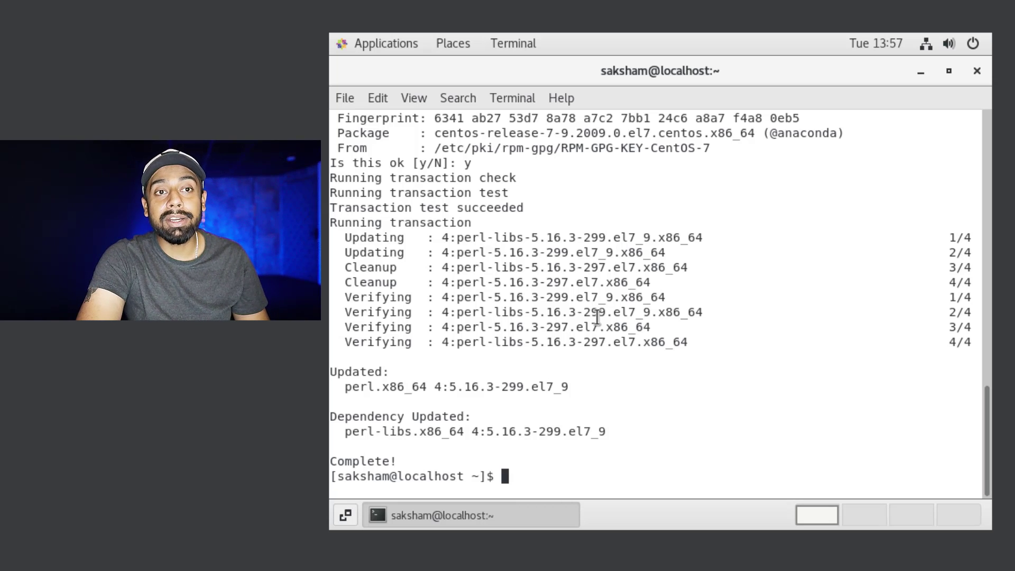
type("sudo")
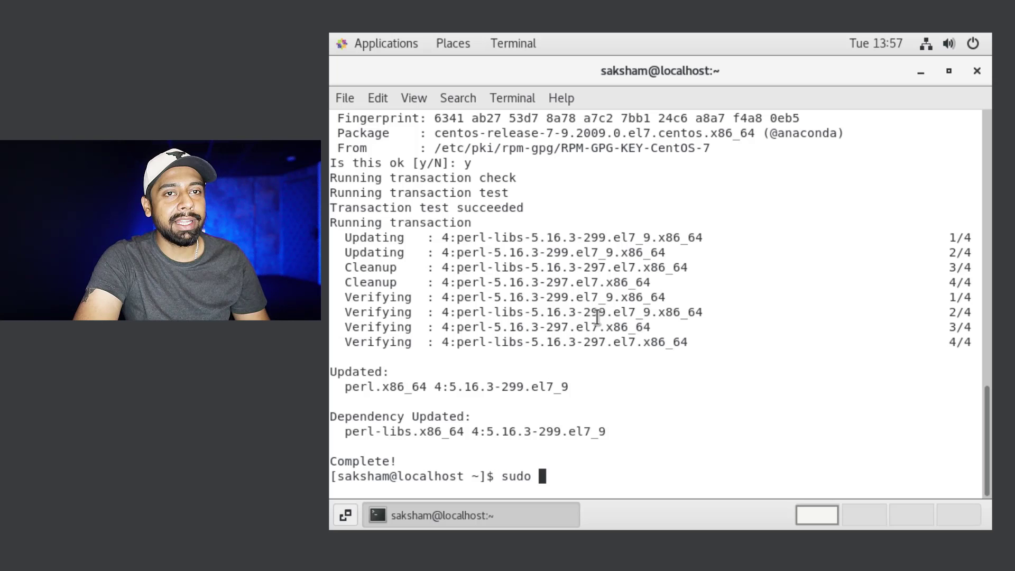
Run sudo yum install kernel-devel-$(uname -r) for the running kernel, already installed
type("yu")
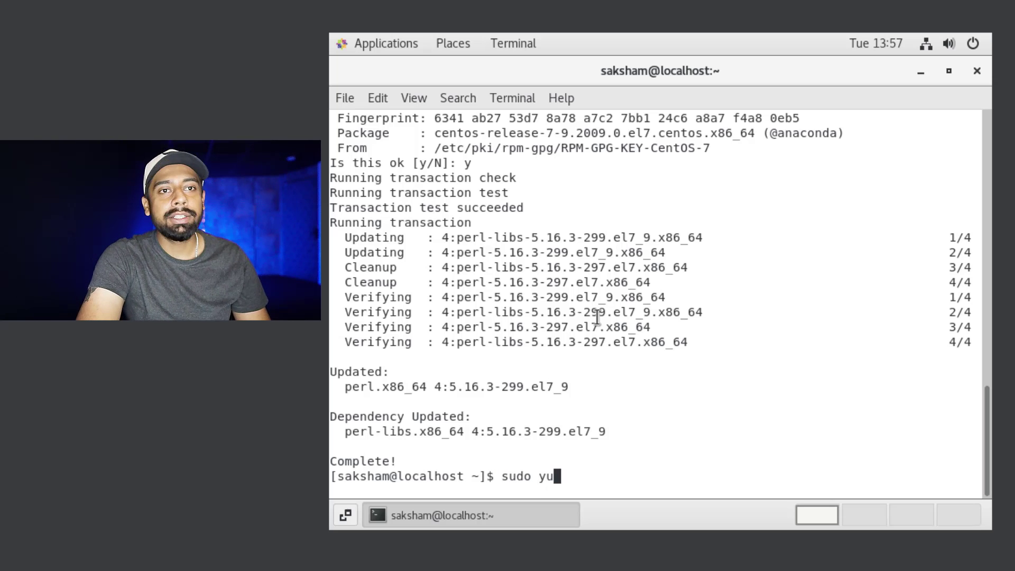
type("m -y install")
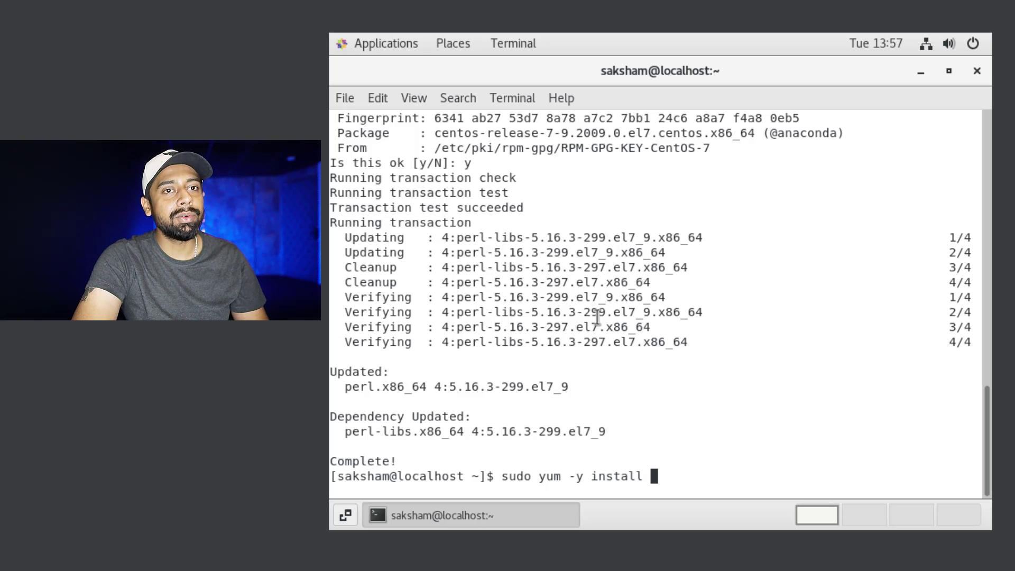
type("kernel")
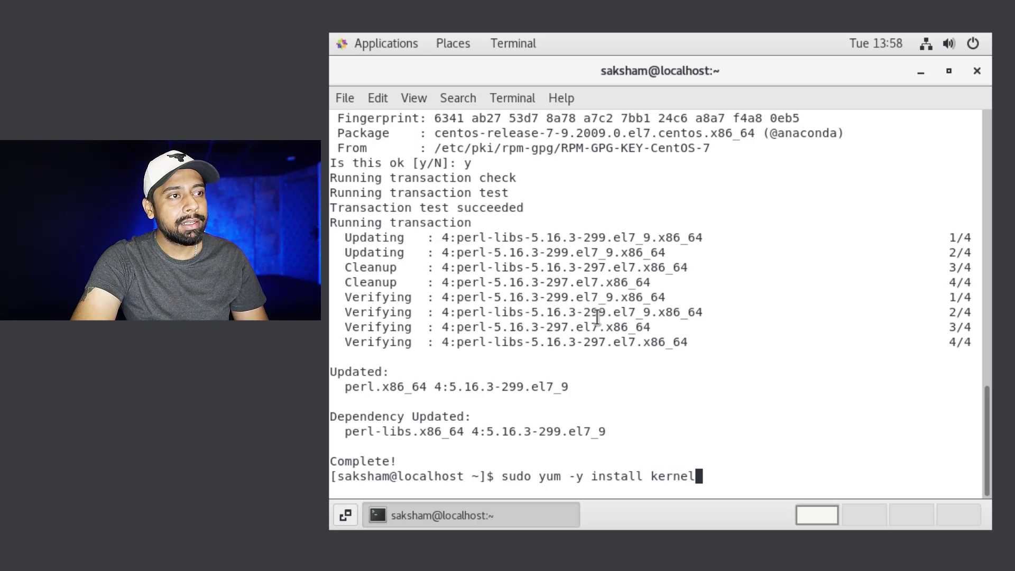
type("-dev")
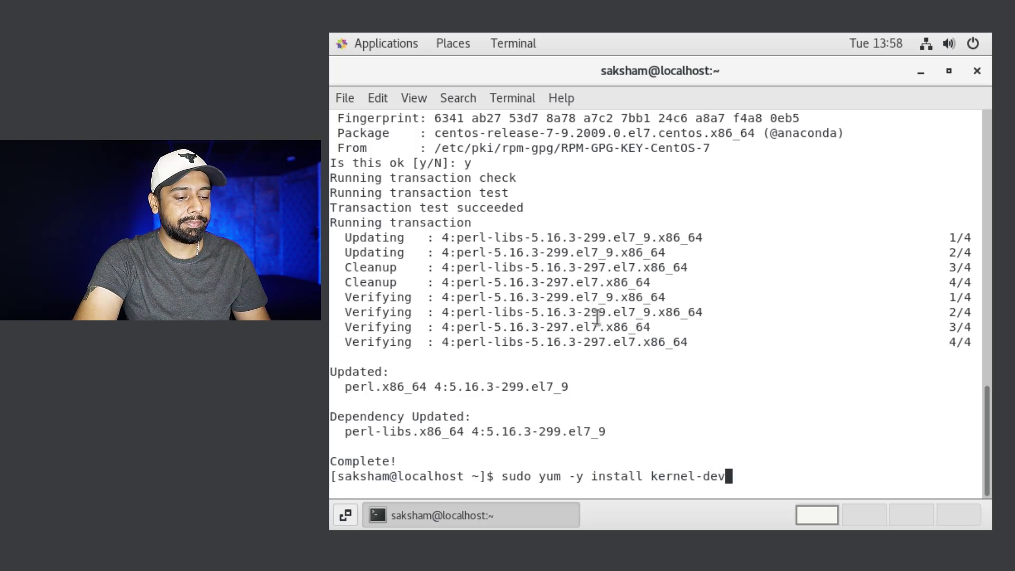
type("el")
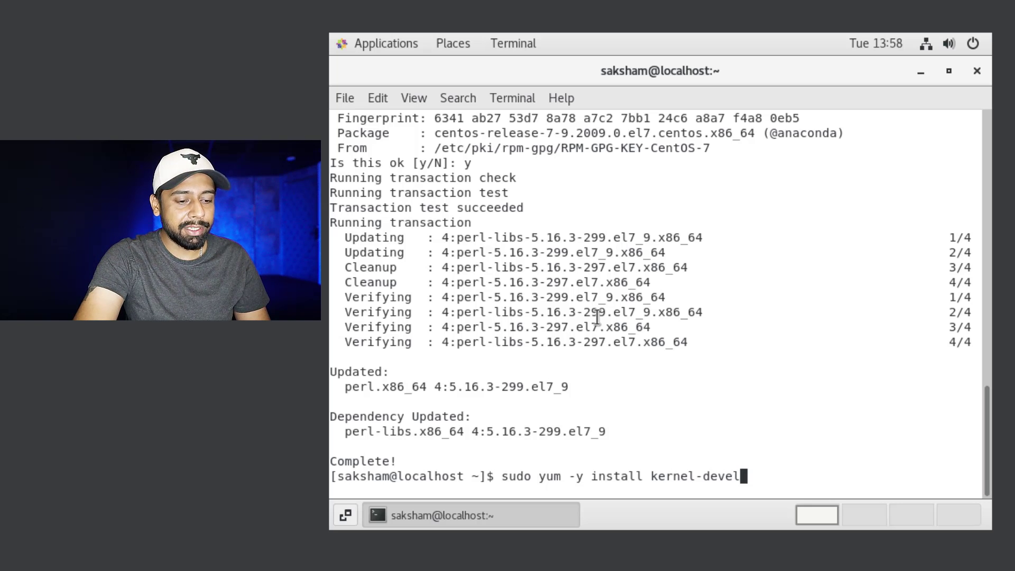
type("-$")
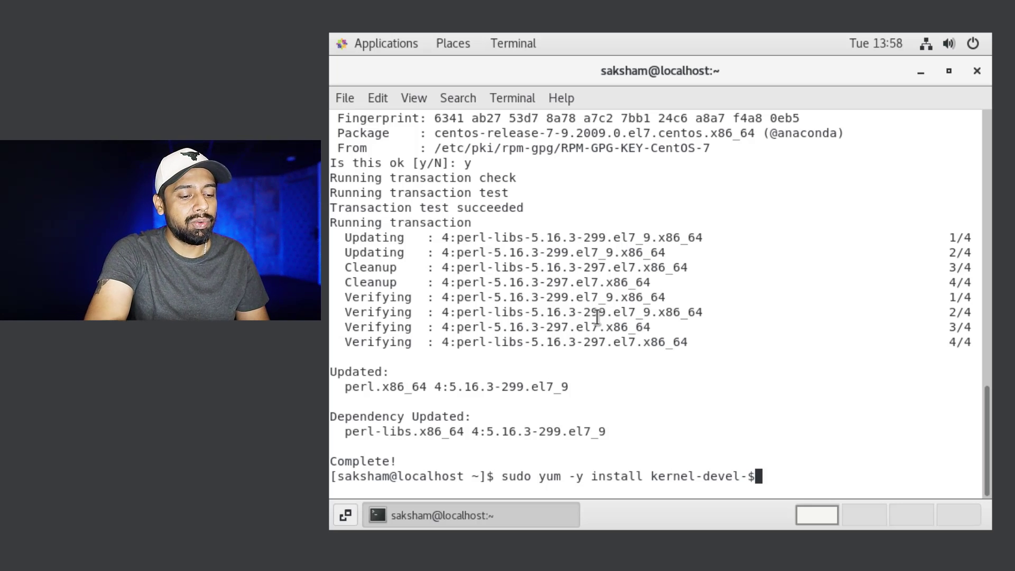
type("(uname -")
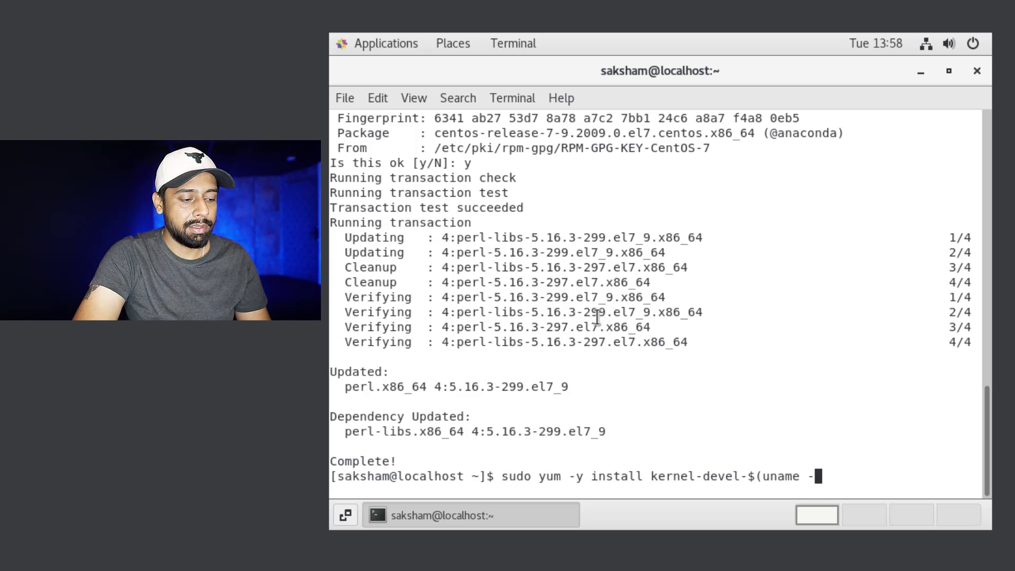
type("r)")
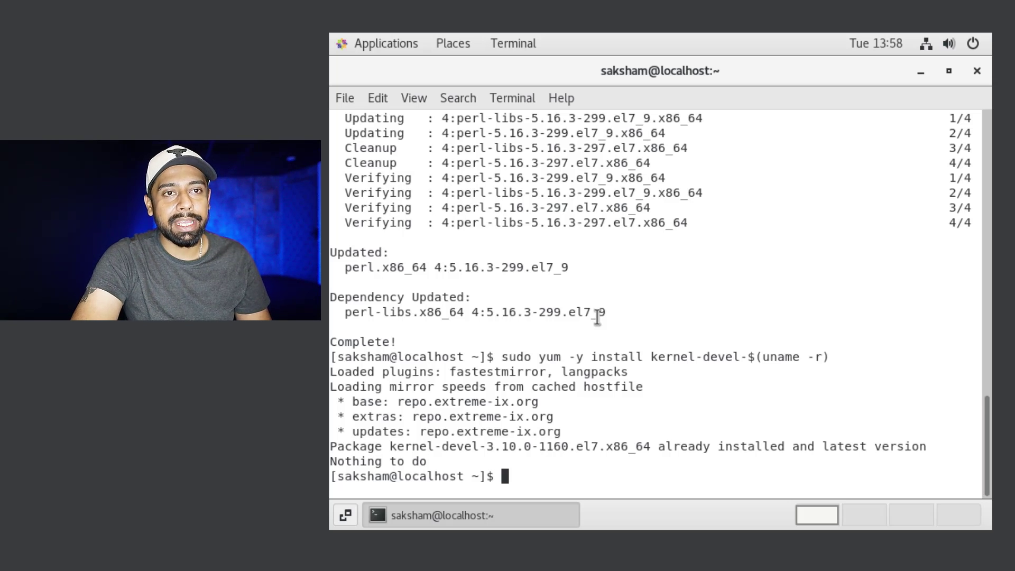
Begin the next sudo yum command at the prompt
type("sudo")
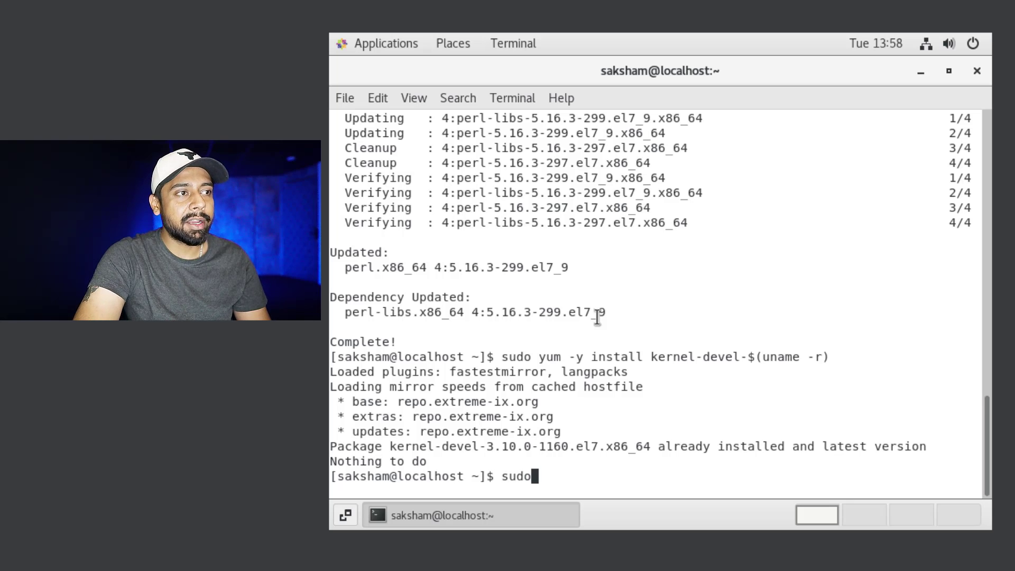
type("yum")
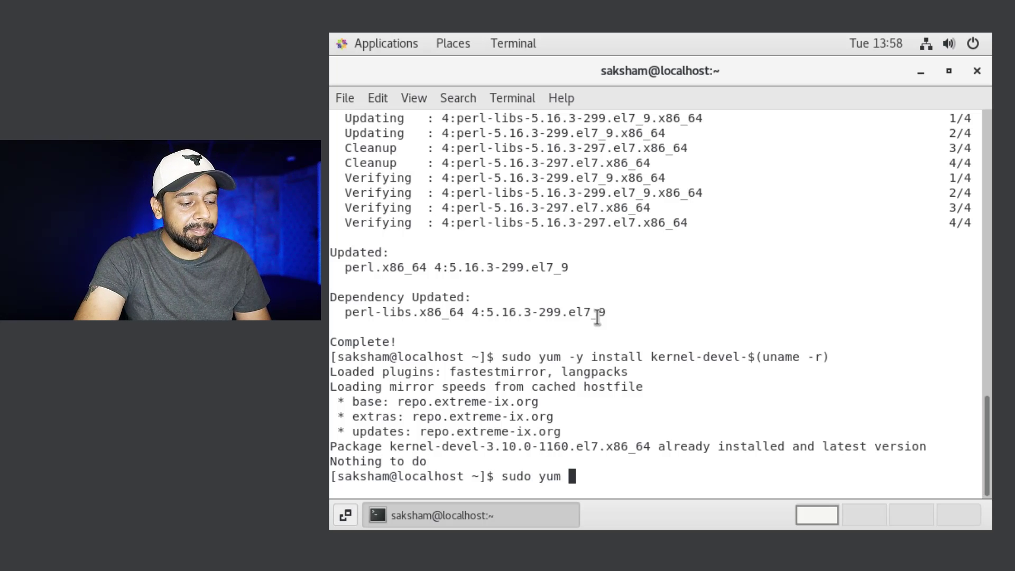
Run sudo yum install elfutils-libelf-devel and return to the CentOS desktop
type("install")
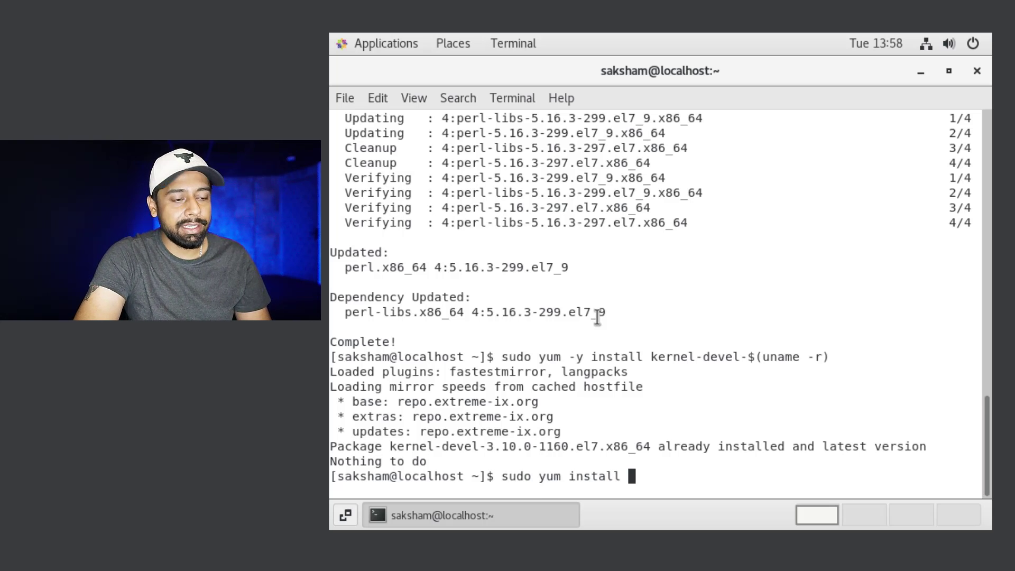
type("elf")
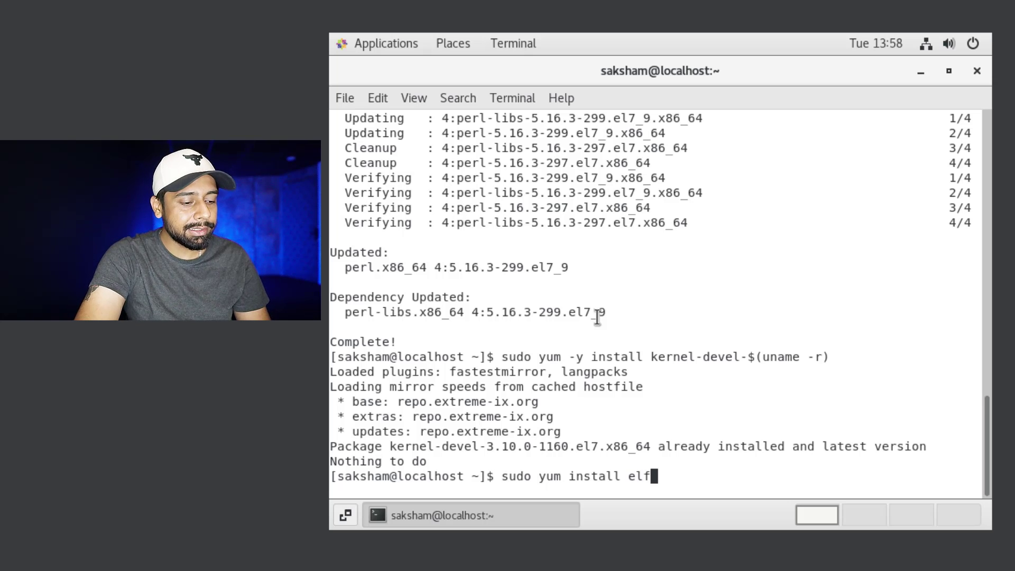
type("utils-li")
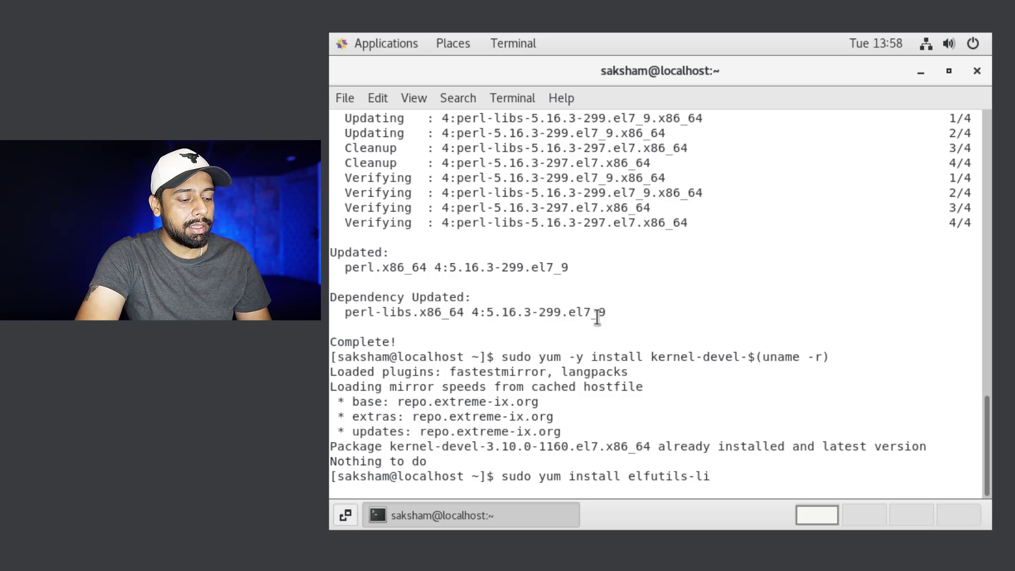
type("b")
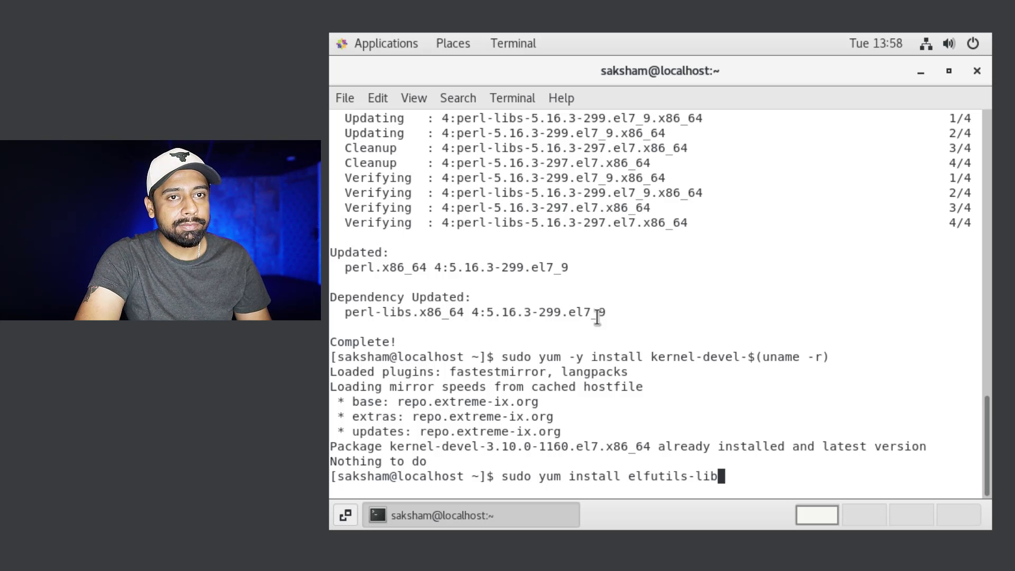
type("elf")
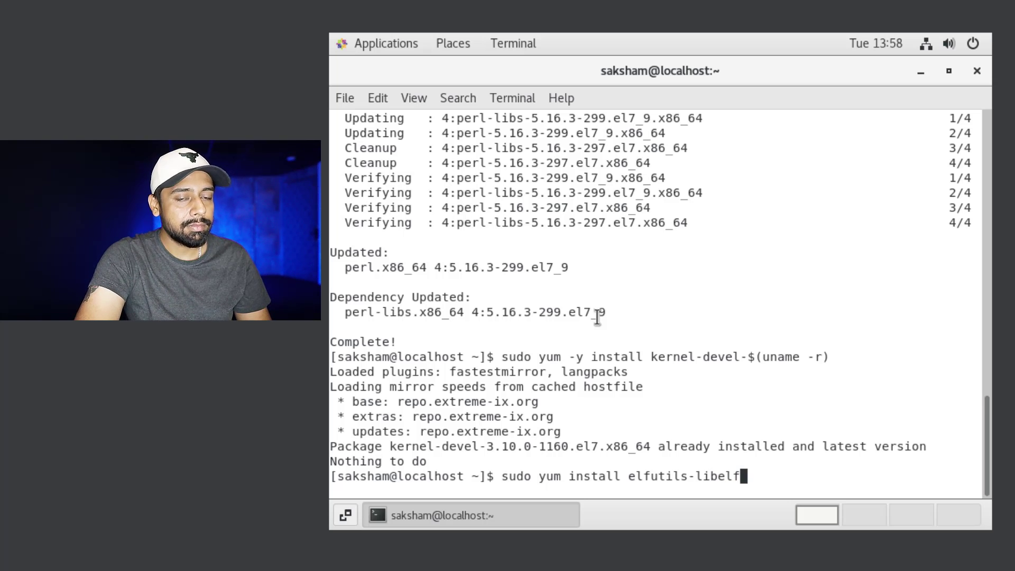
type("-devel")
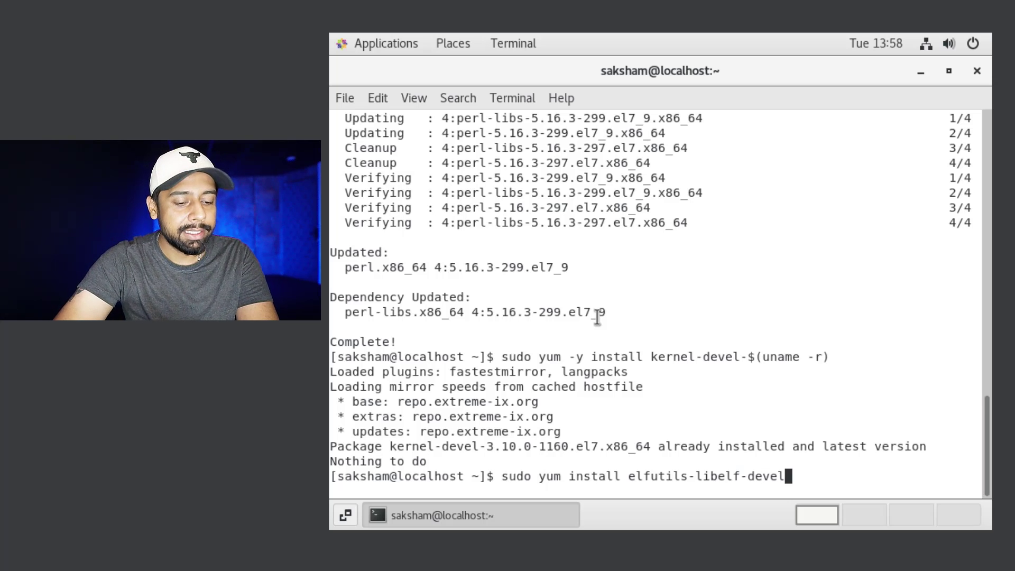
key("Return")
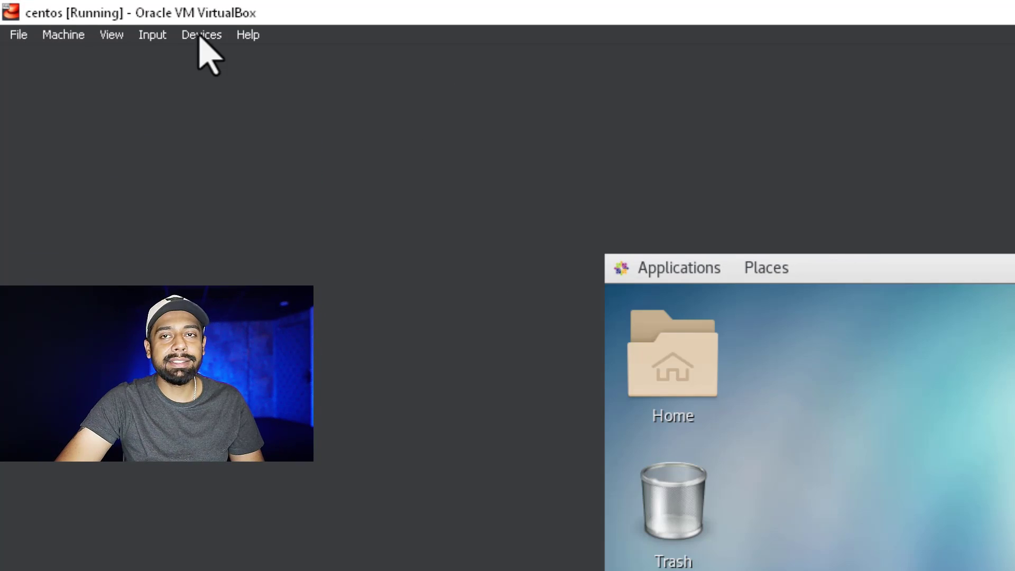
Run the VBox_GAs_7.0.6 Guest Additions installer as superuser with the password, then close its terminal
left_click(202, 35)
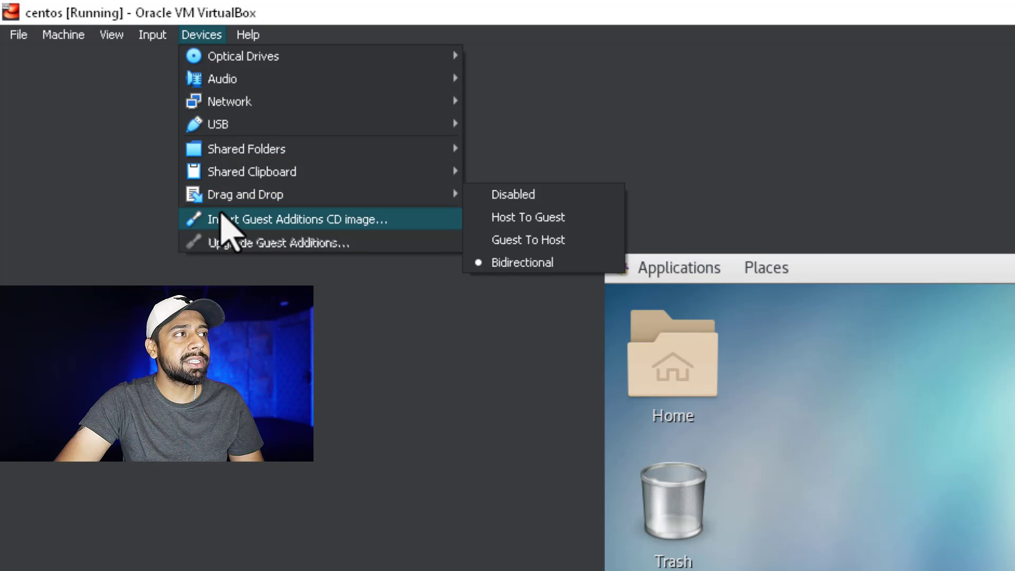
mouse_move(405, 240)
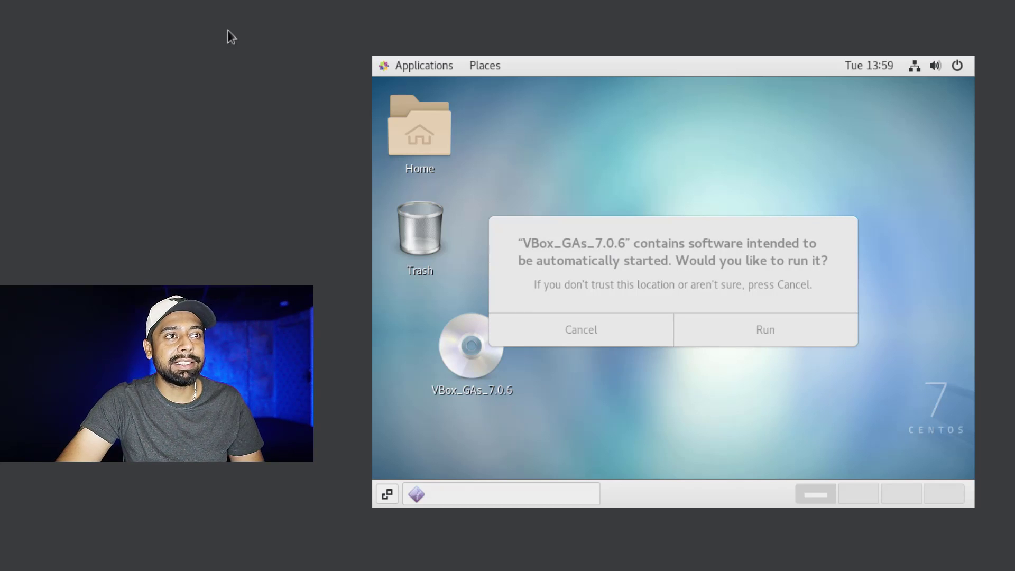
mouse_move(245, 46)
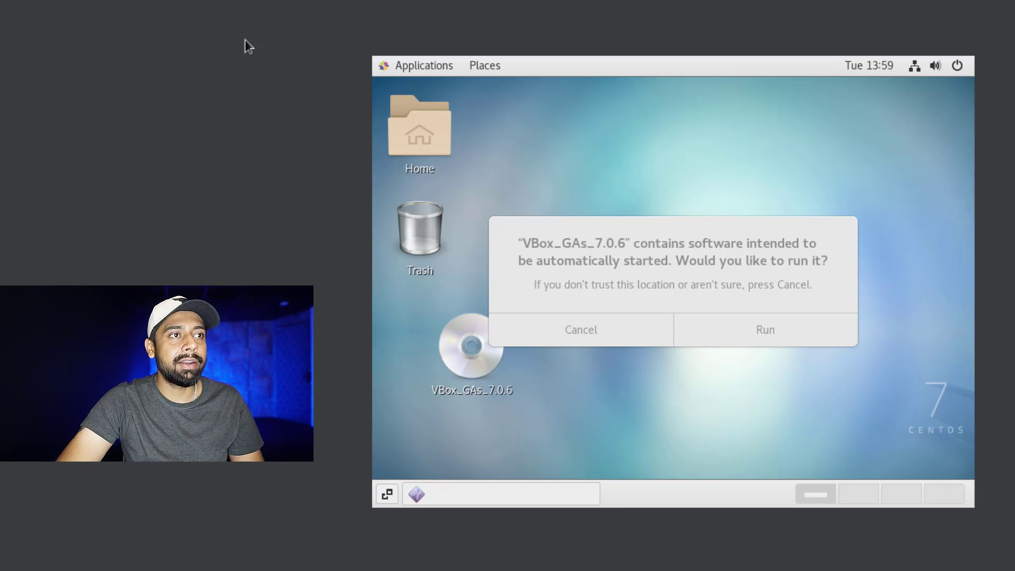
left_click(765, 330)
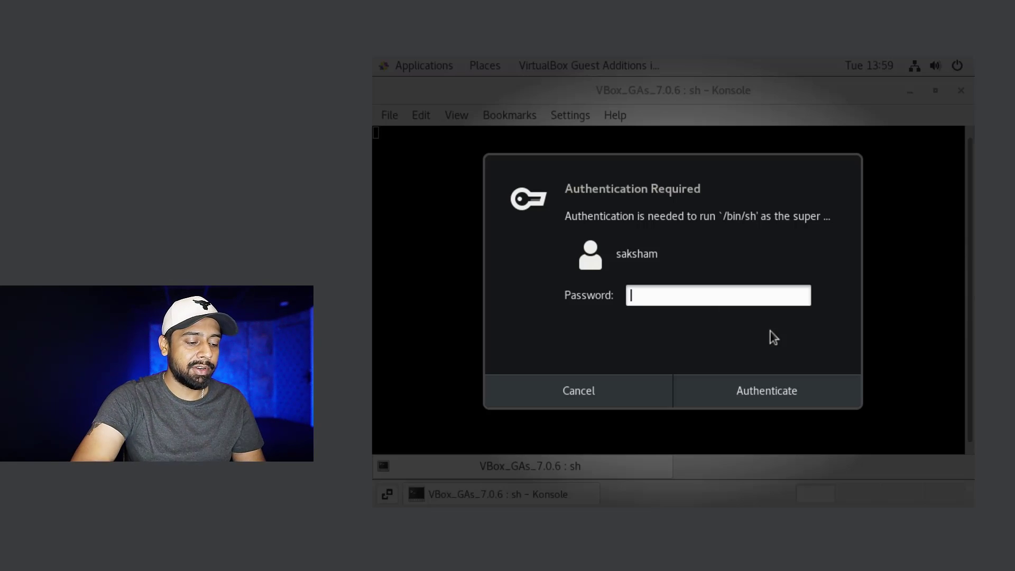
type("password")
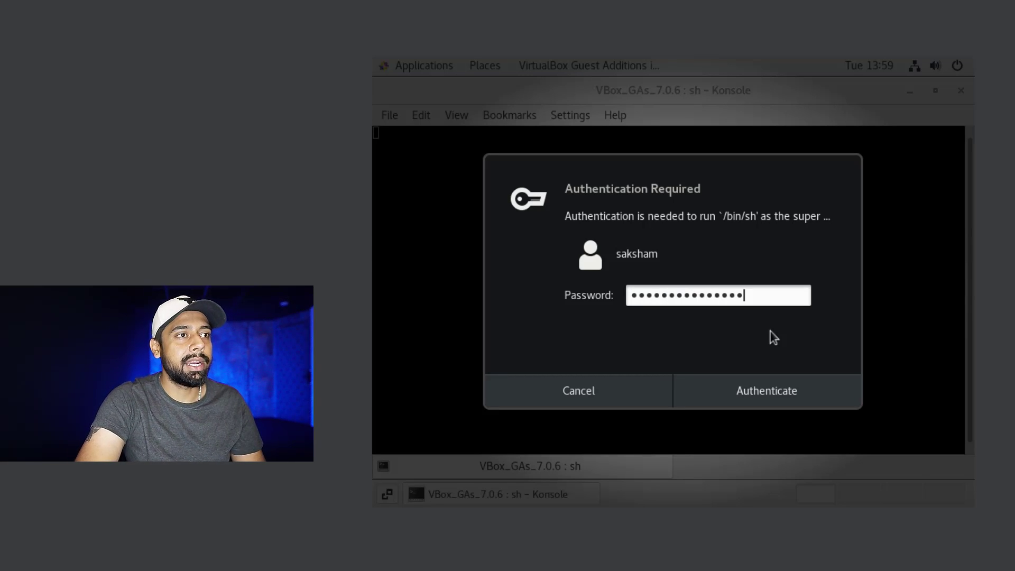
left_click(767, 391)
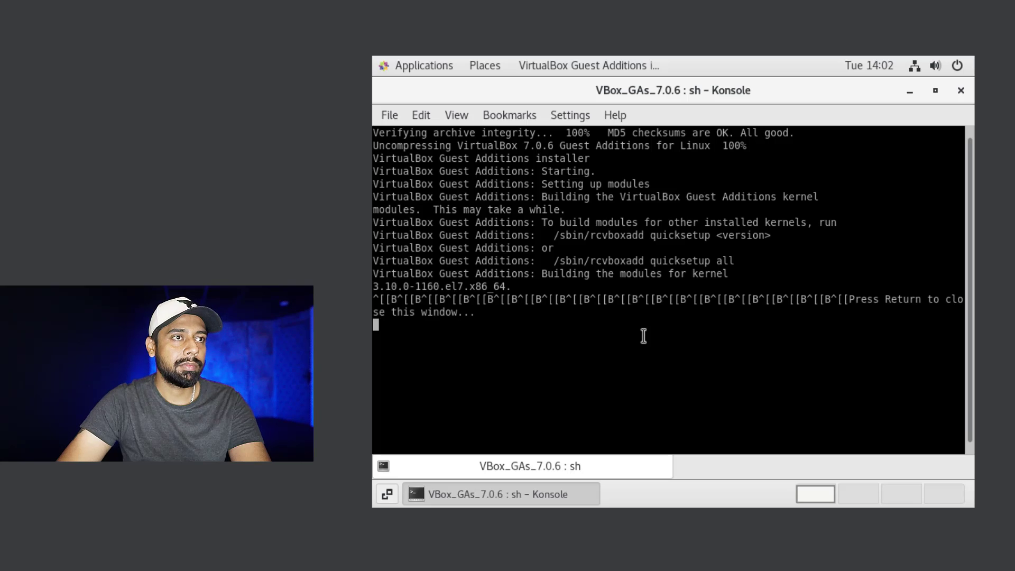
key("Return")
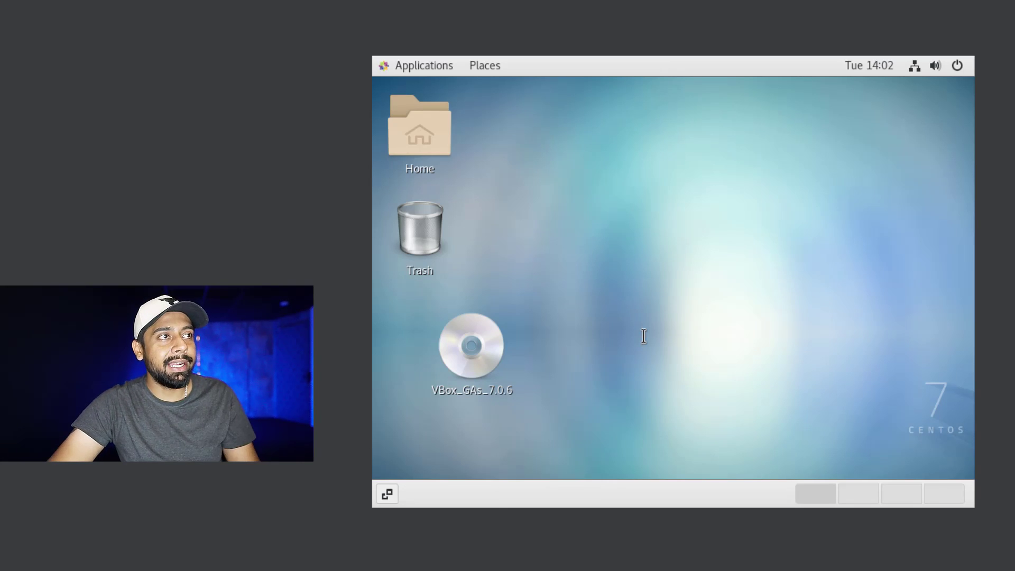
mouse_move(635, 309)
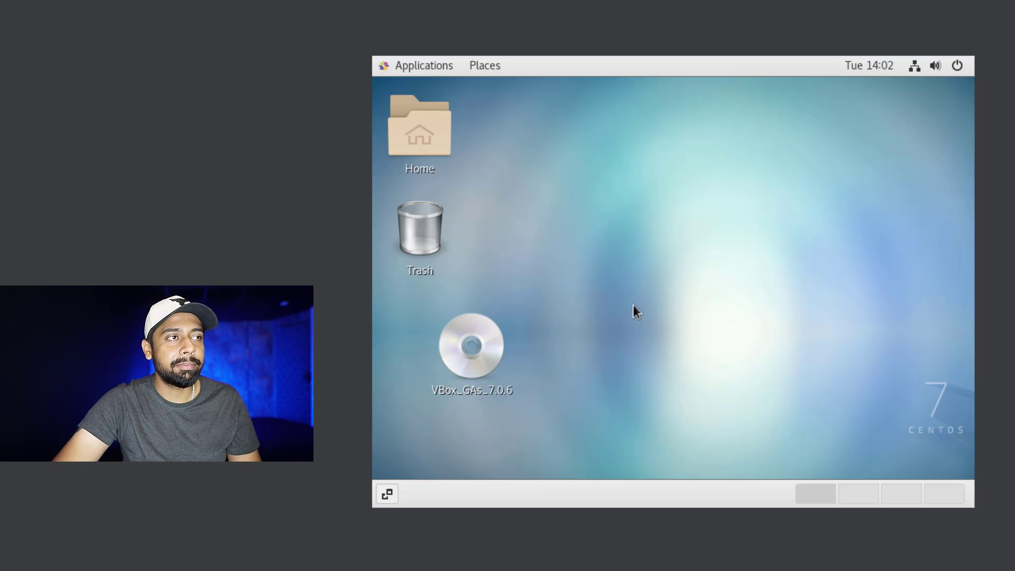
mouse_move(612, 271)
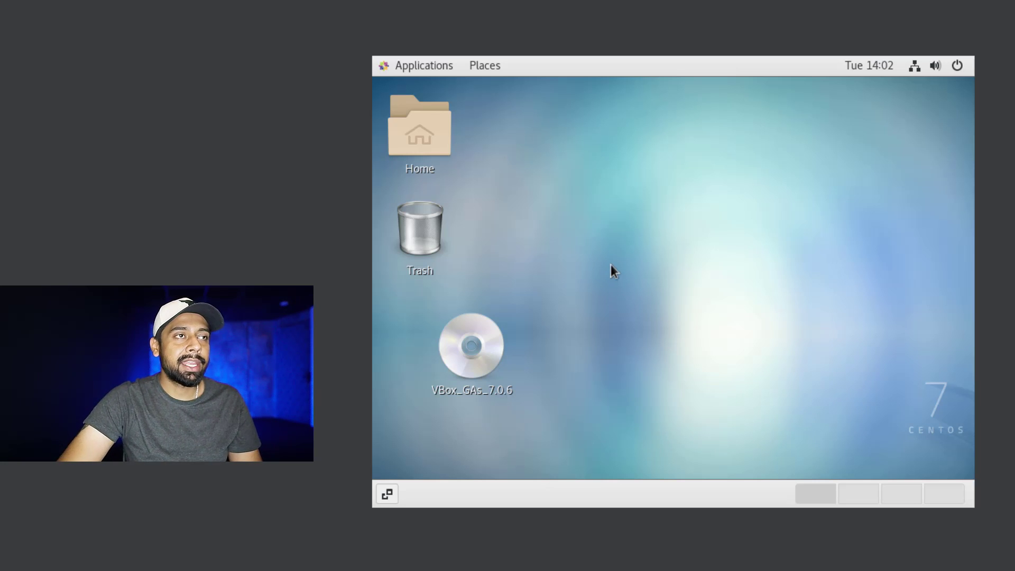
Shut down the CentOS guest from the GNOME system menu's power button
left_click(958, 66)
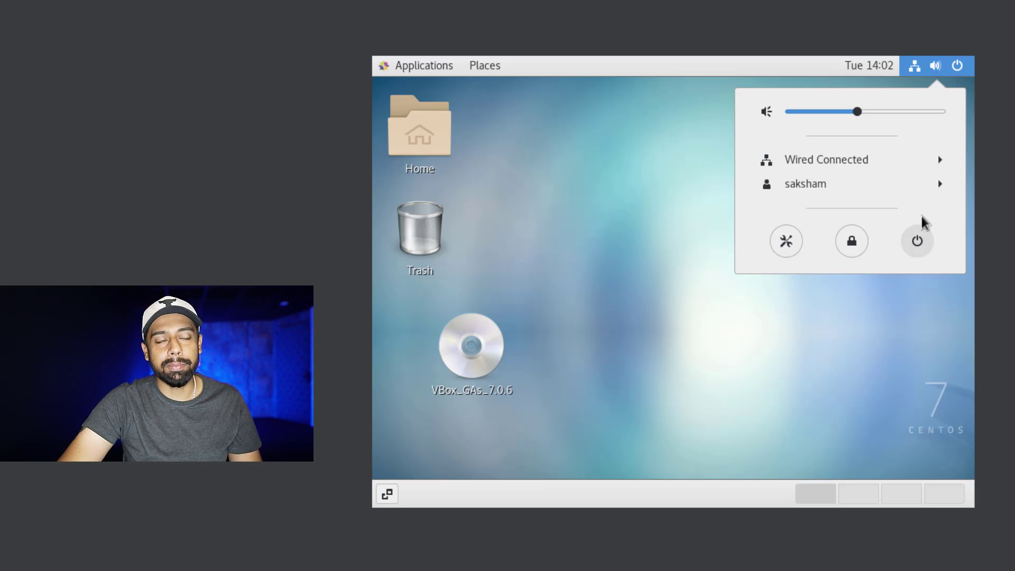
left_click(917, 241)
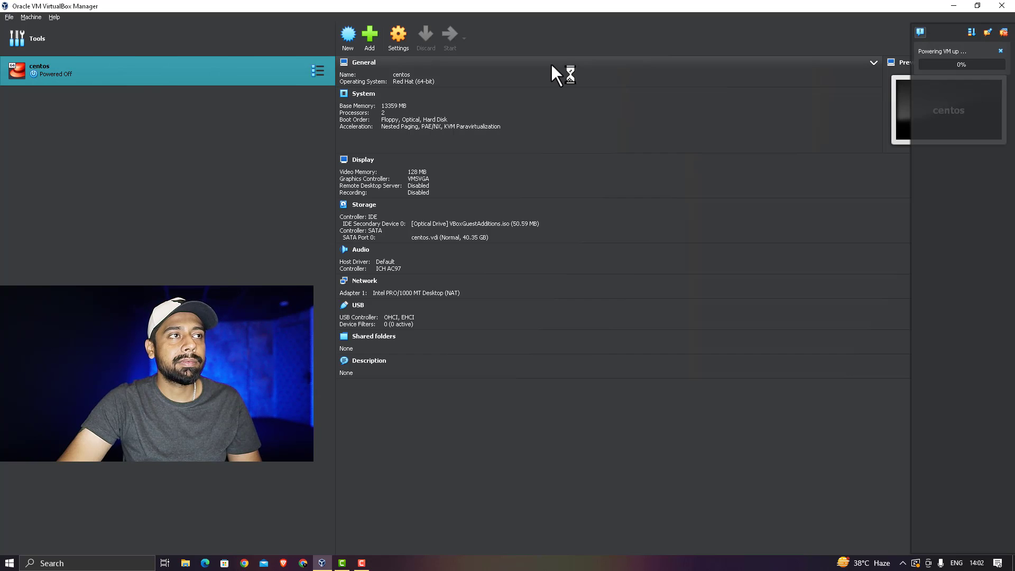
Start the centos VM again and sign in with the user's password to reach the desktop
left_click(450, 34)
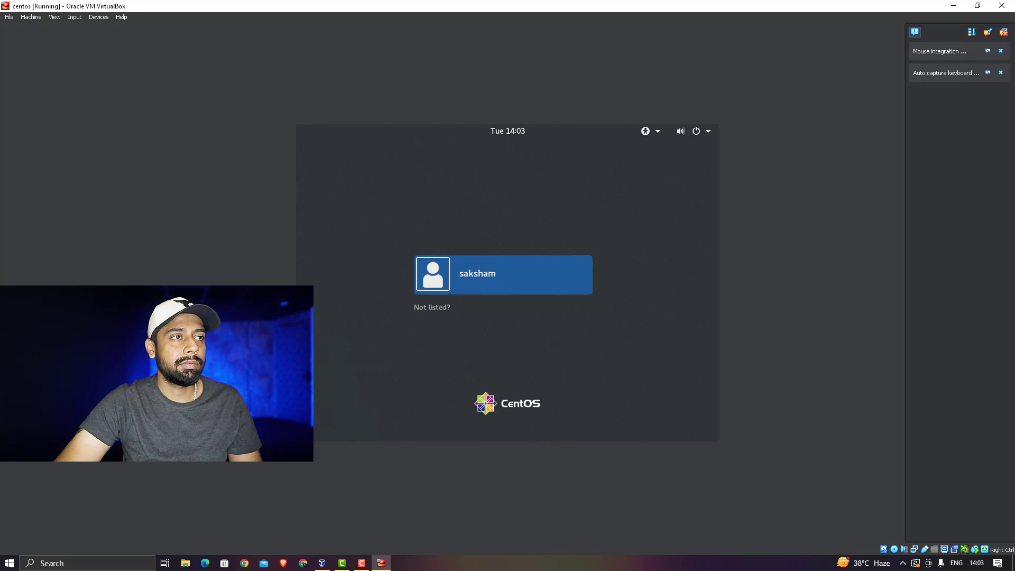
left_click(503, 274)
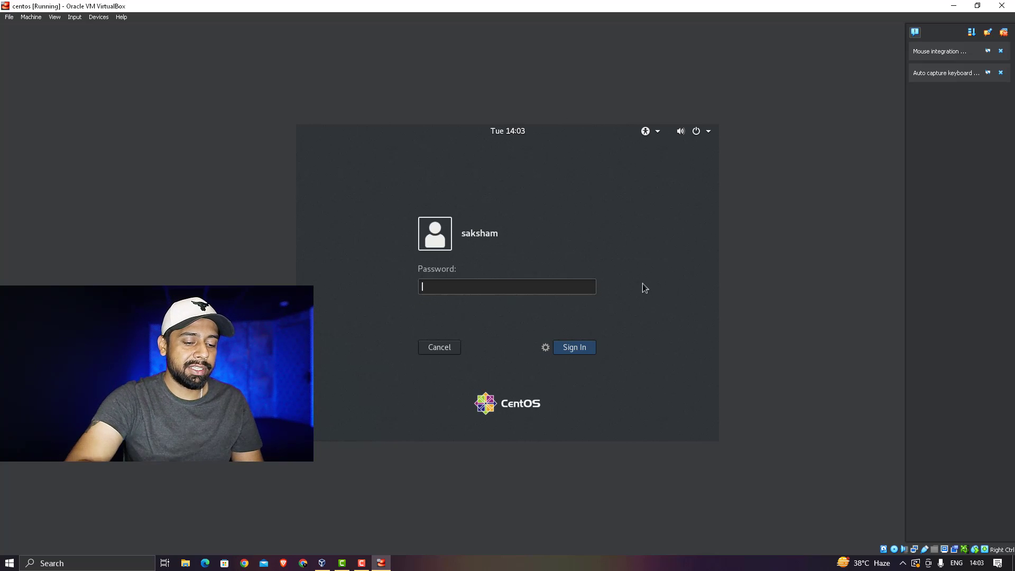
type("•••••")
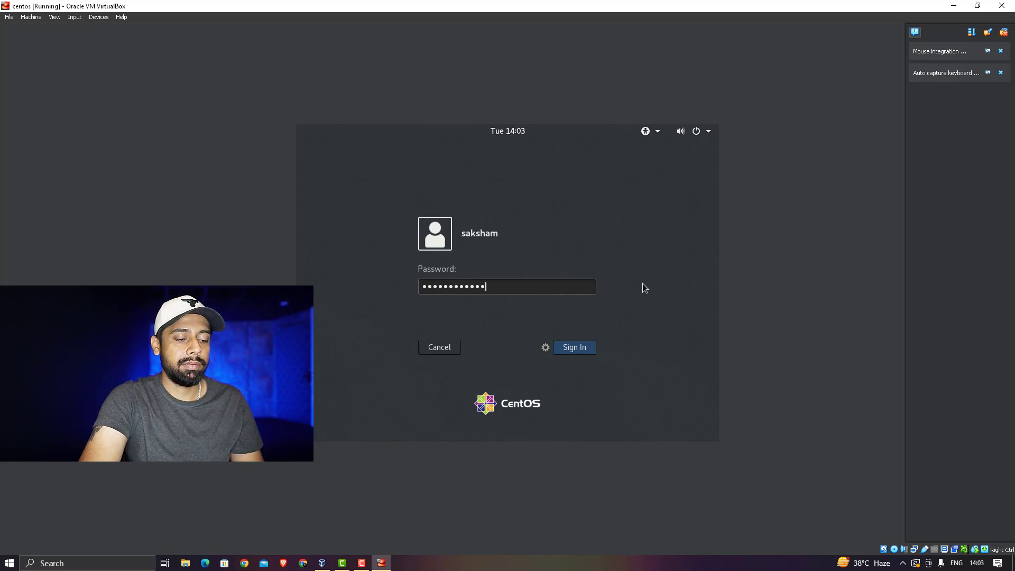
left_click(574, 347)
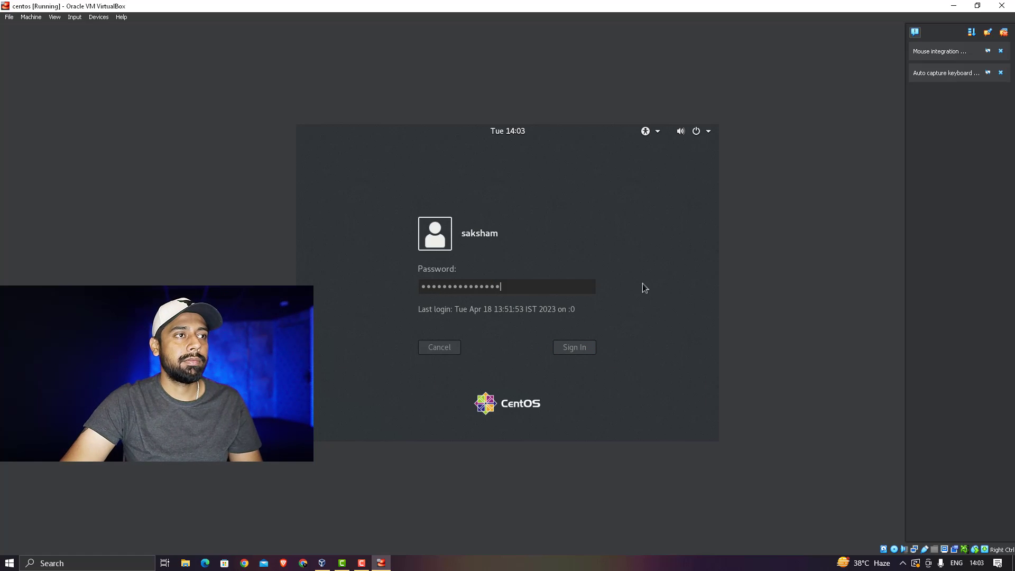
left_click(574, 347)
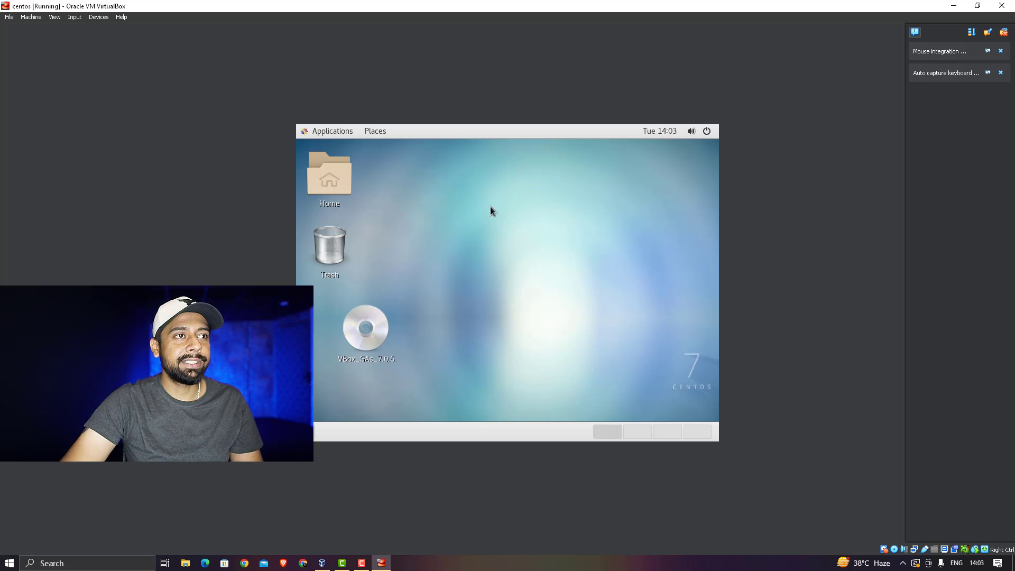
mouse_move(665, 335)
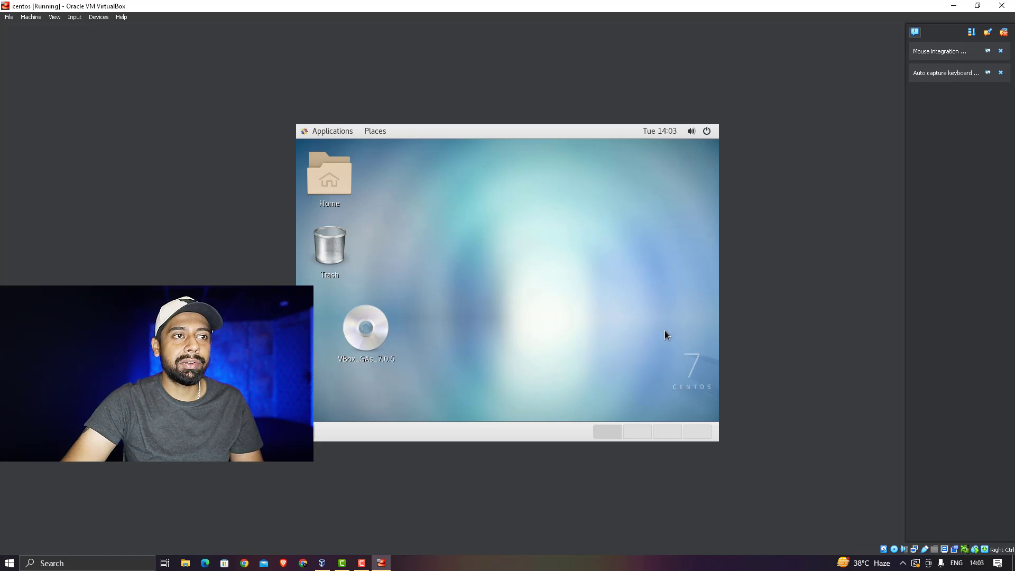
mouse_move(98, 47)
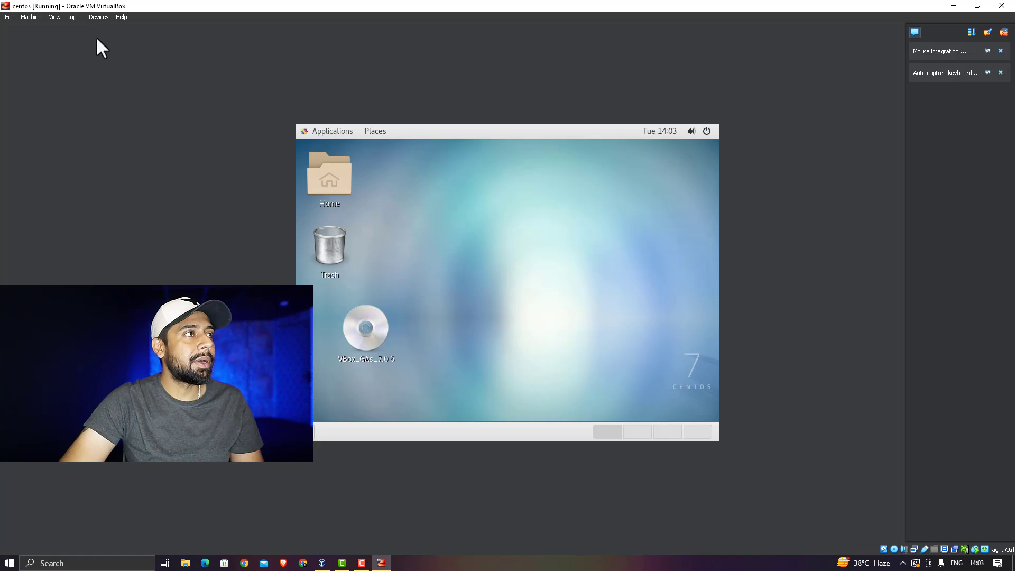
Switch the centos VM to Full-screen Mode from the View menu and confirm with Switch
left_click(51, 17)
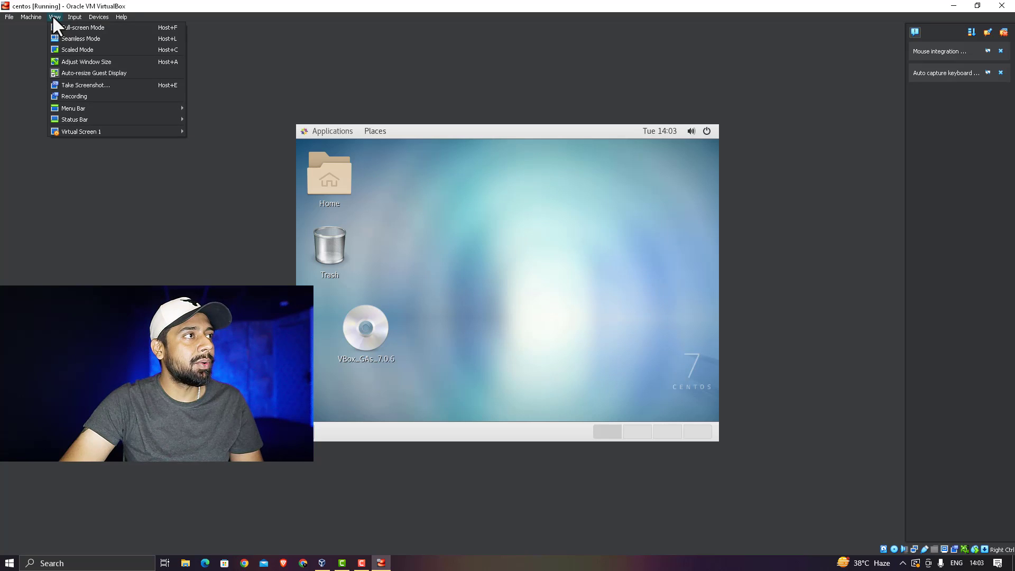
left_click(79, 27)
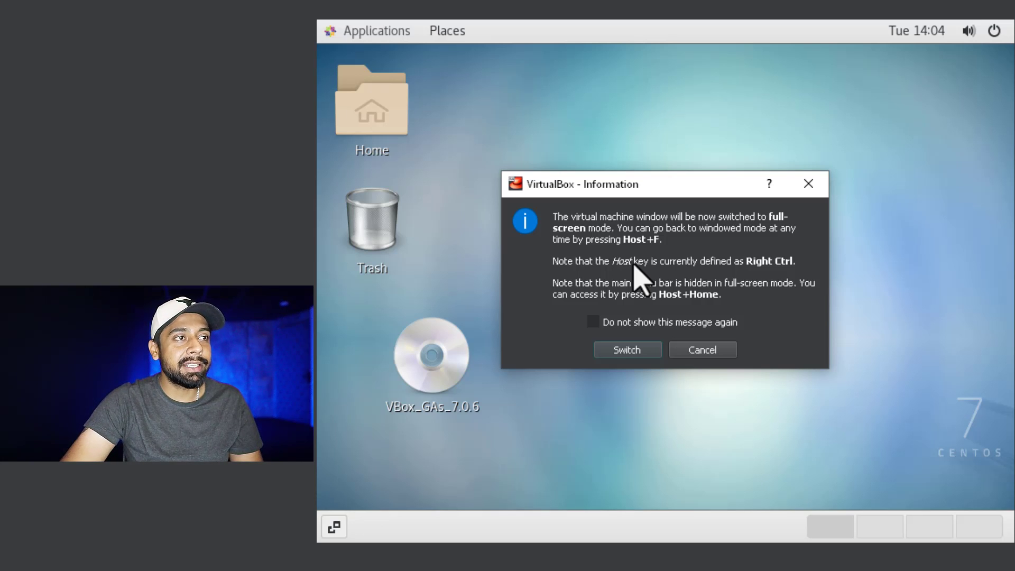
mouse_move(583, 311)
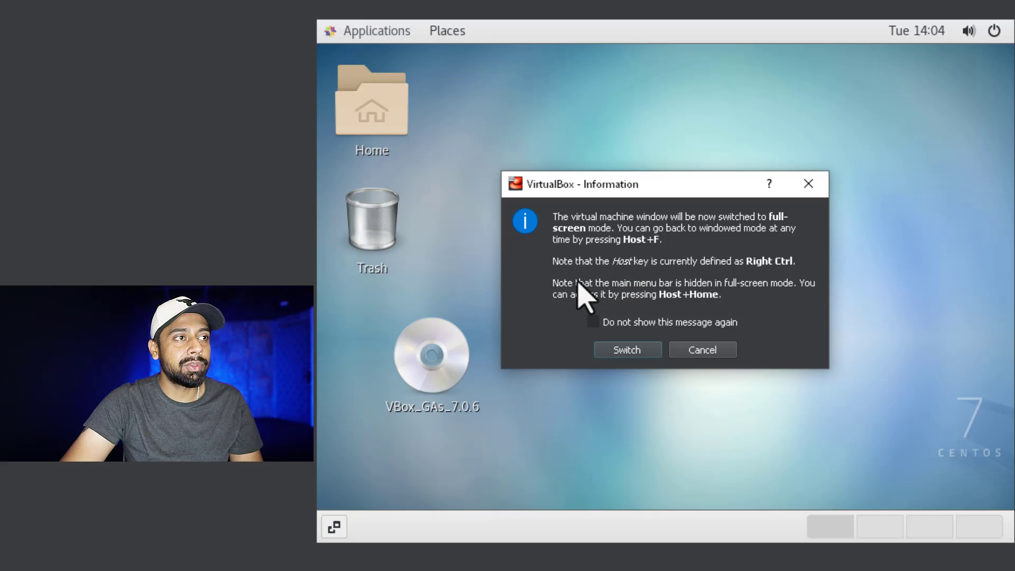
mouse_move(728, 321)
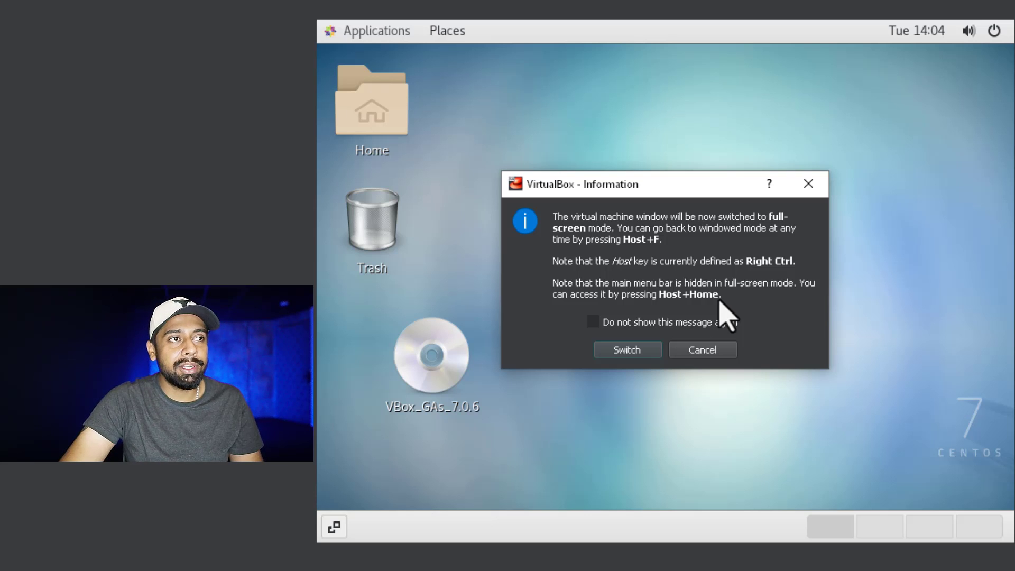
mouse_move(747, 320)
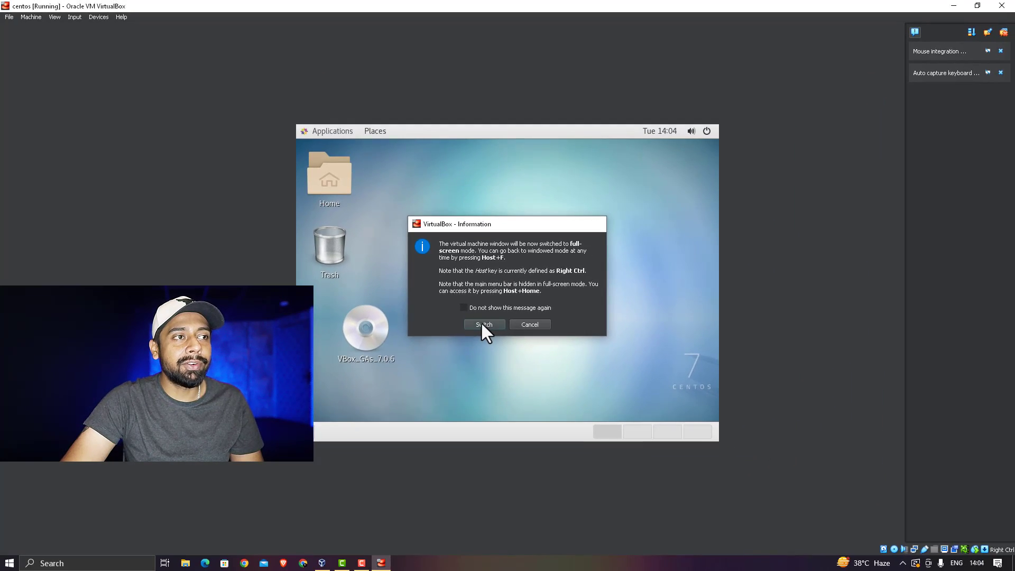
left_click(485, 325)
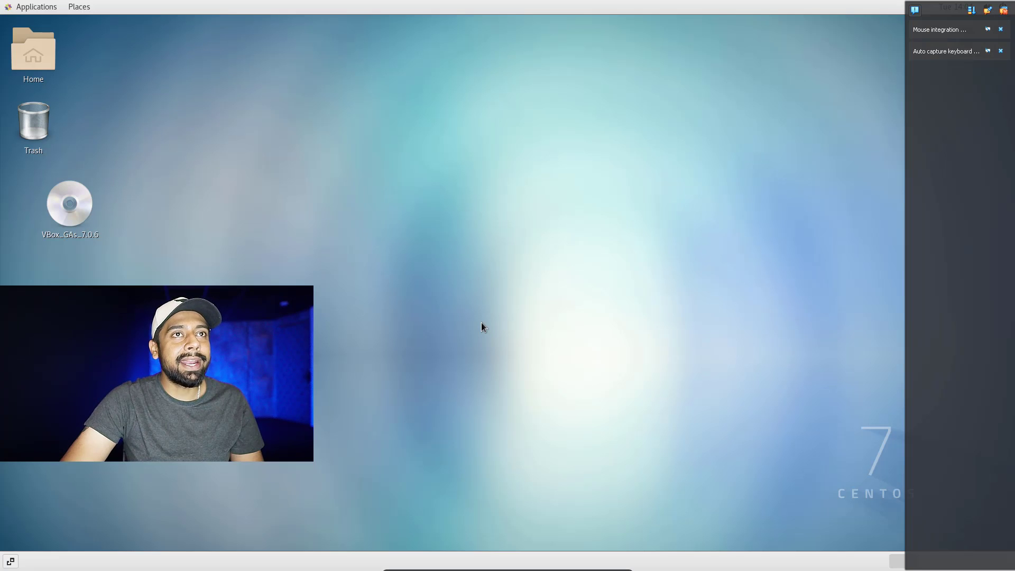
mouse_move(542, 156)
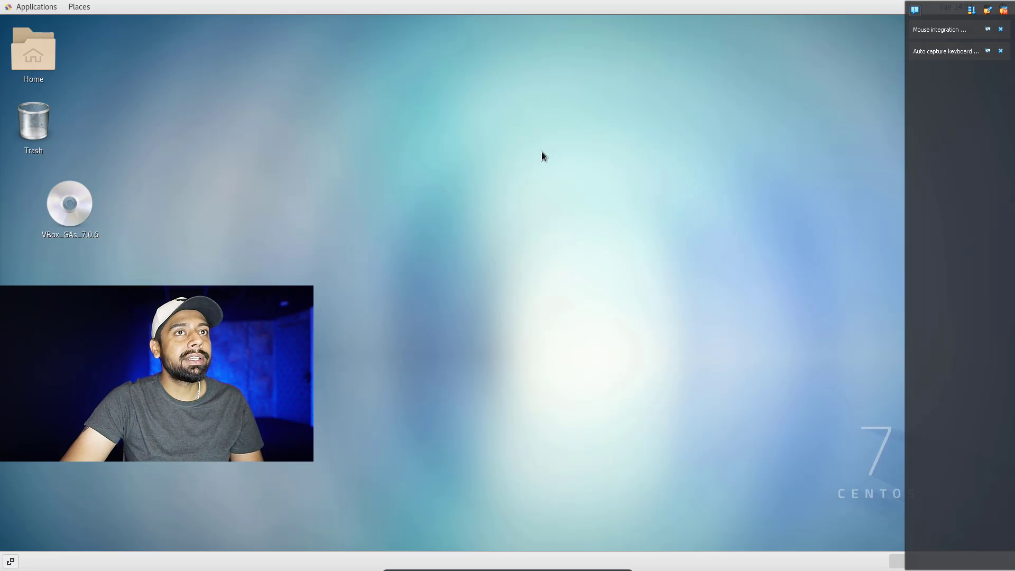
mouse_move(928, 41)
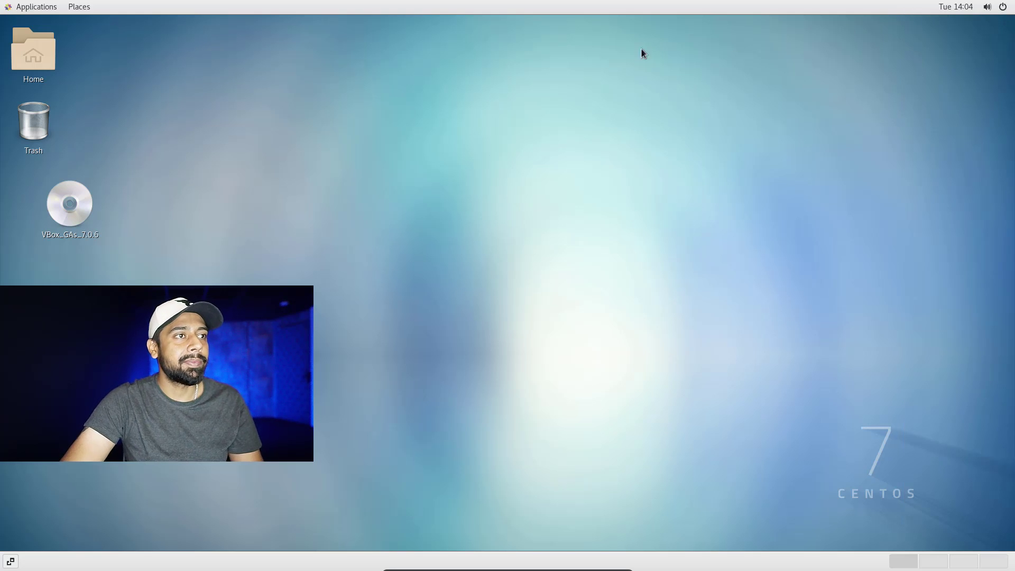
mouse_move(435, 125)
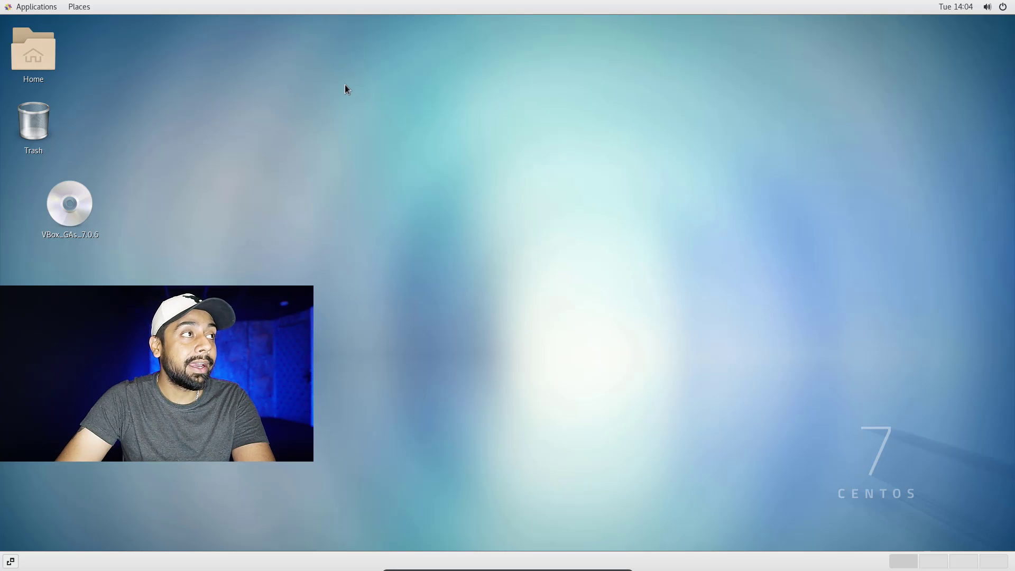
mouse_move(658, 208)
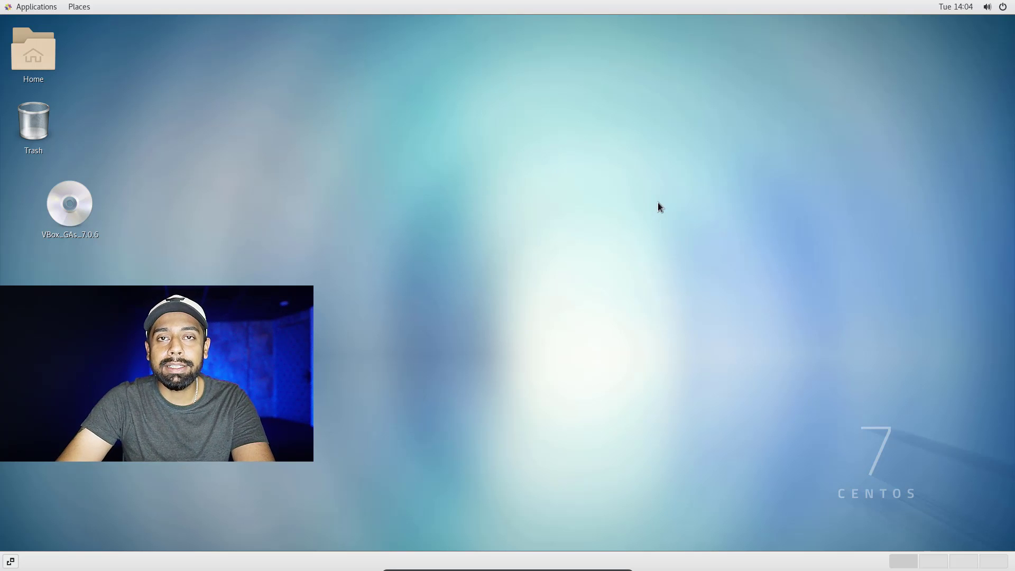